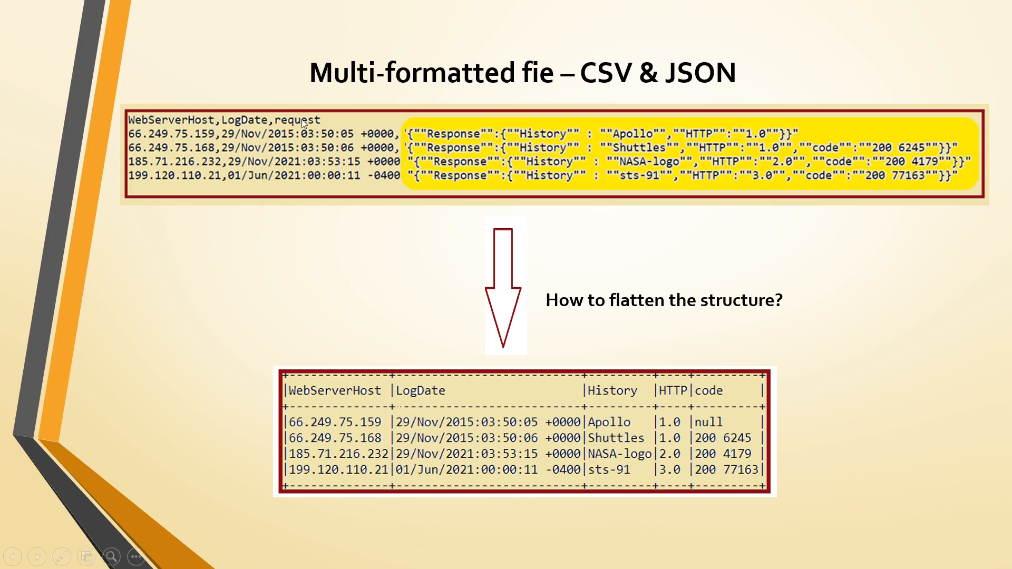
pyautogui.moveTo(243, 148)
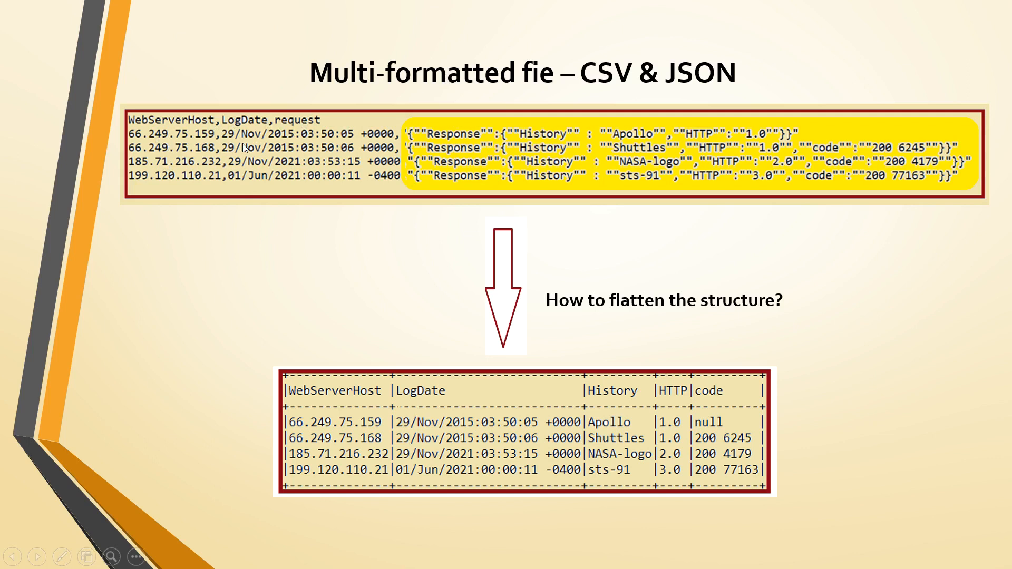
pyautogui.moveTo(222, 153)
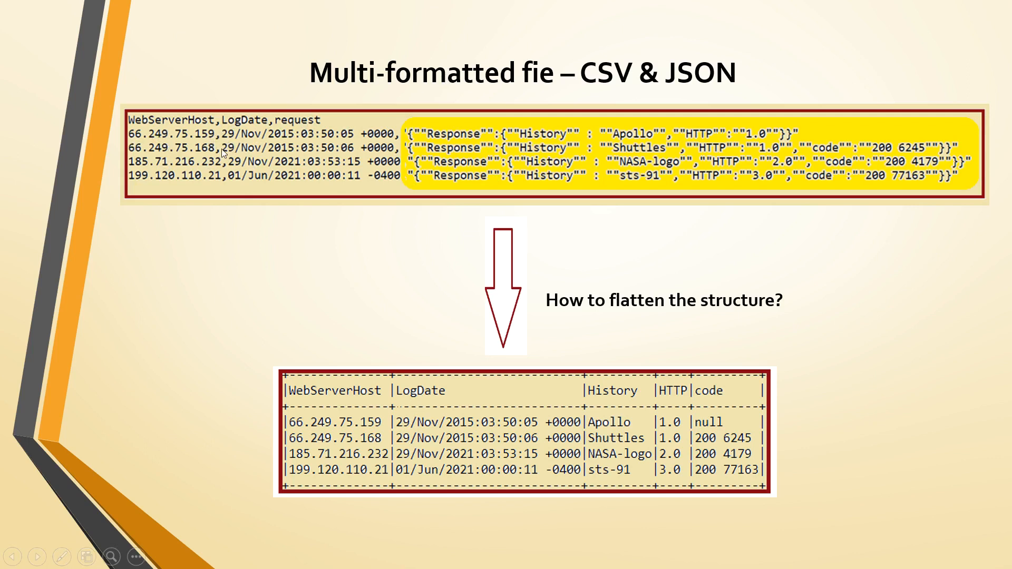
pyautogui.moveTo(894, 146)
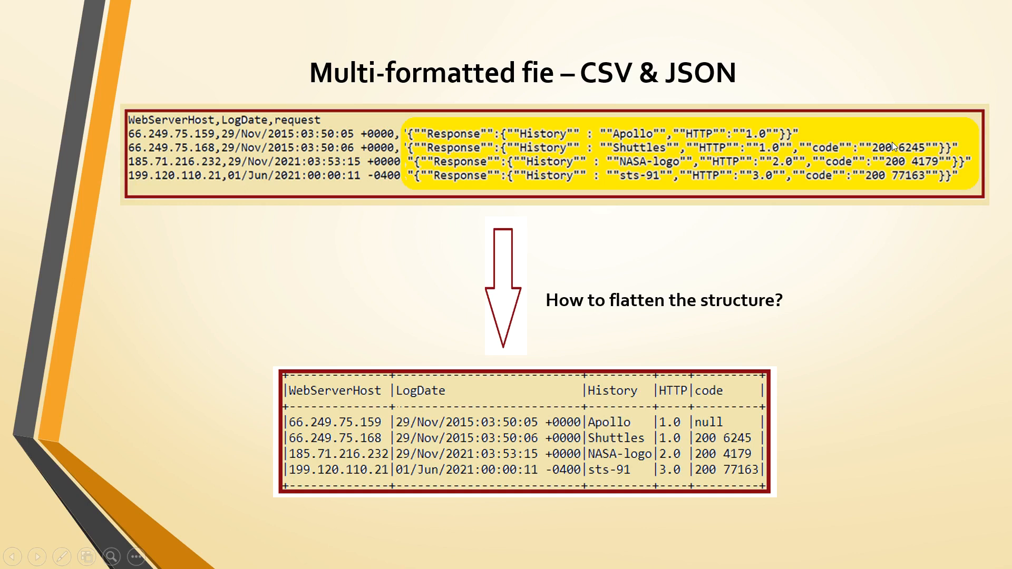
pyautogui.moveTo(718, 6)
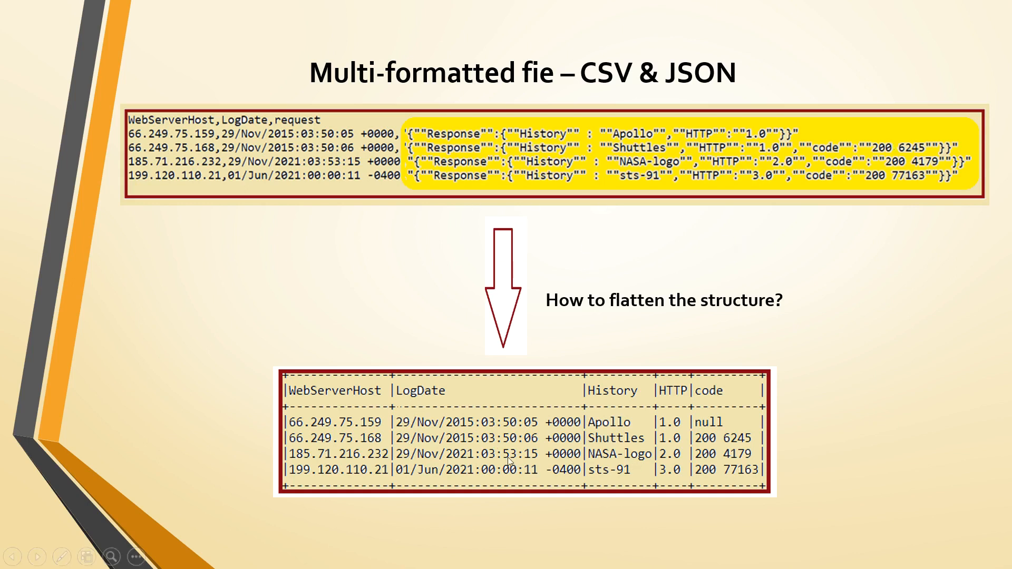
pyautogui.moveTo(342, 397)
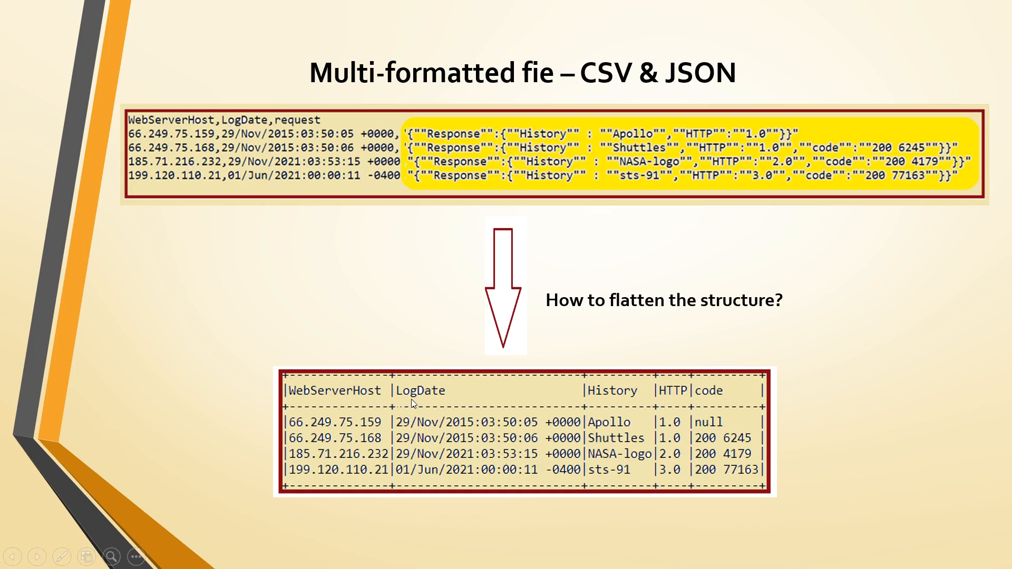
pyautogui.moveTo(271, 127)
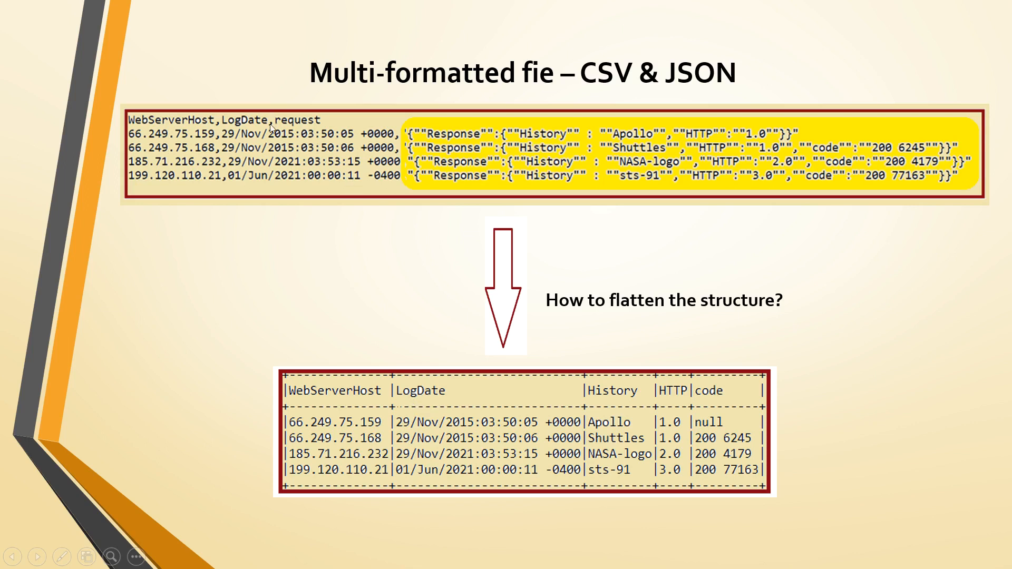
pyautogui.moveTo(559, 140)
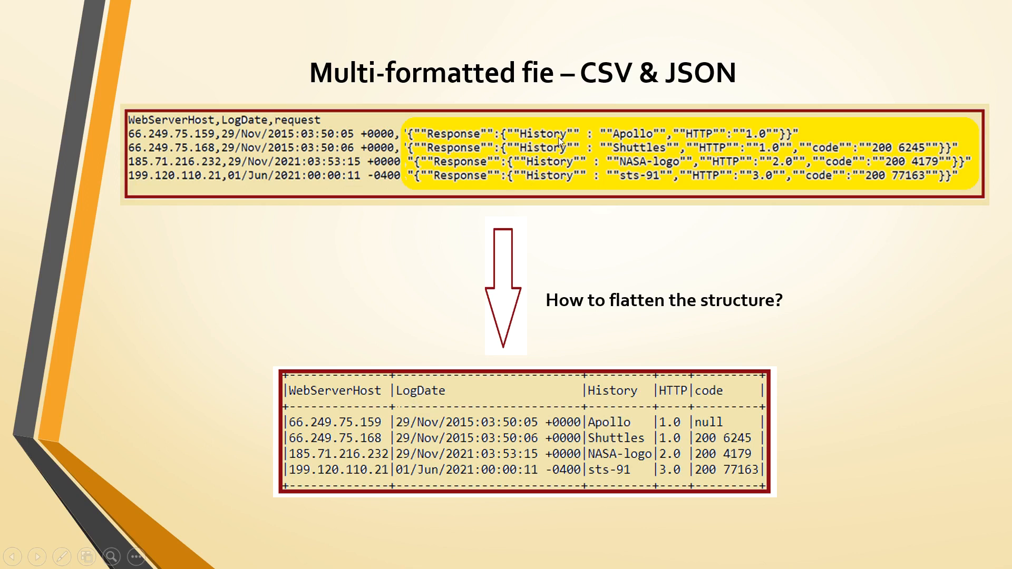
pyautogui.moveTo(439, 181)
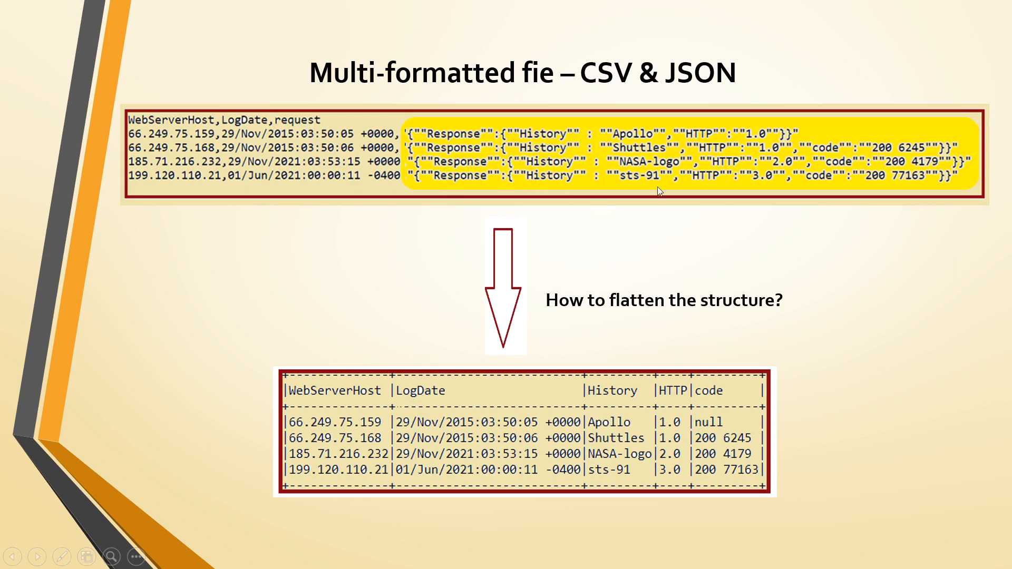
pyautogui.moveTo(773, 164)
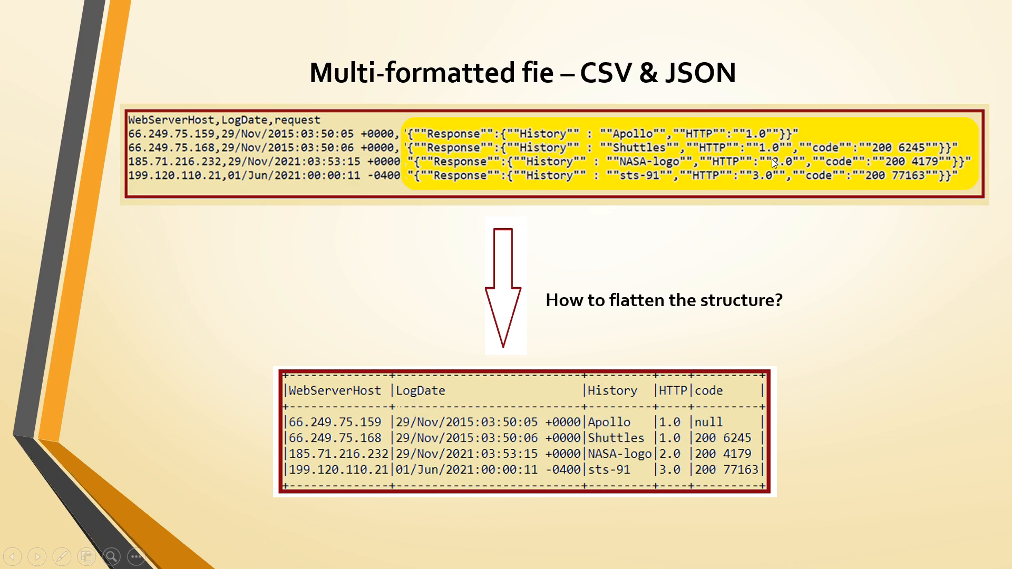
pyautogui.moveTo(829, 164)
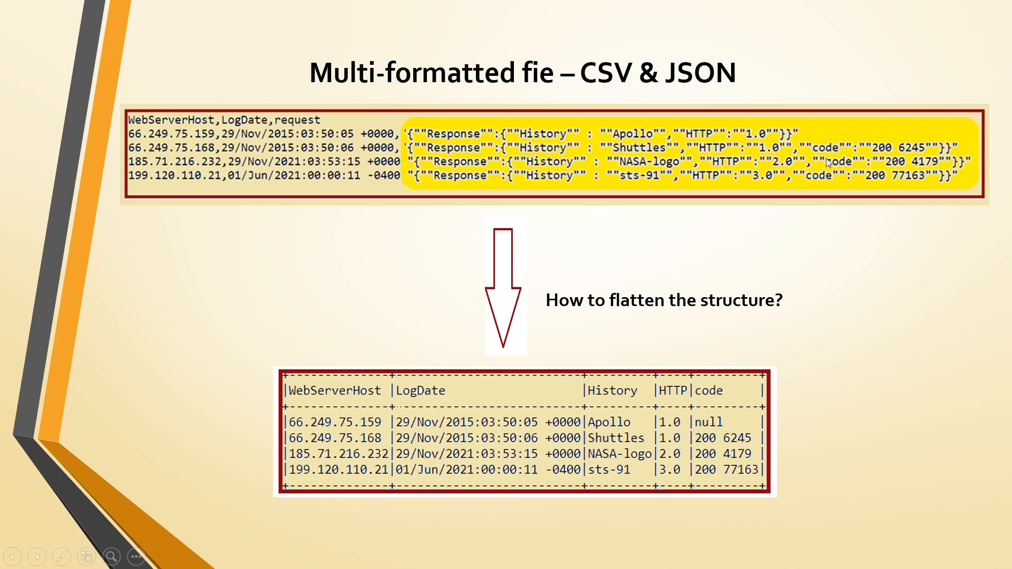
pyautogui.moveTo(765, 439)
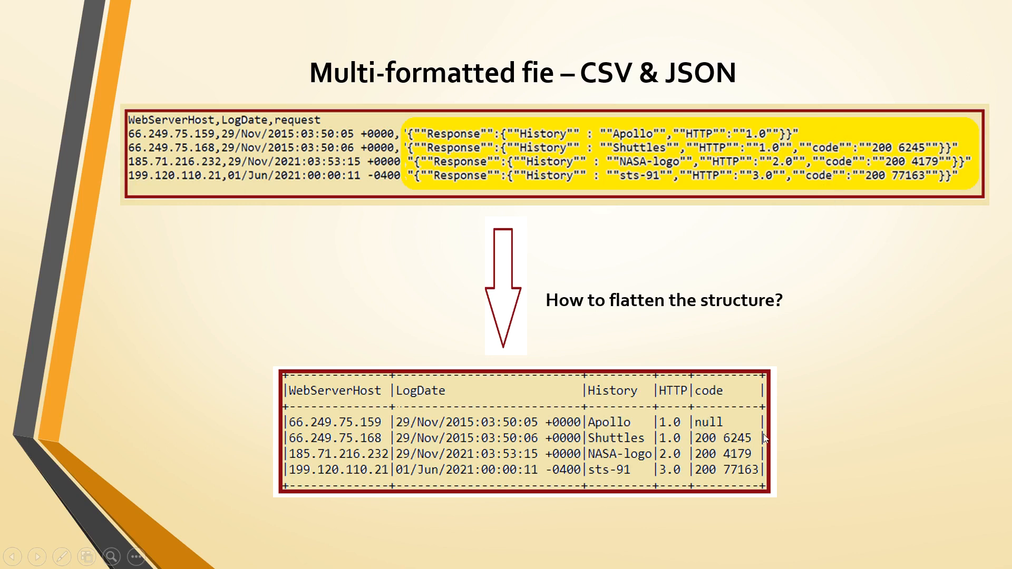
pyautogui.moveTo(540, 352)
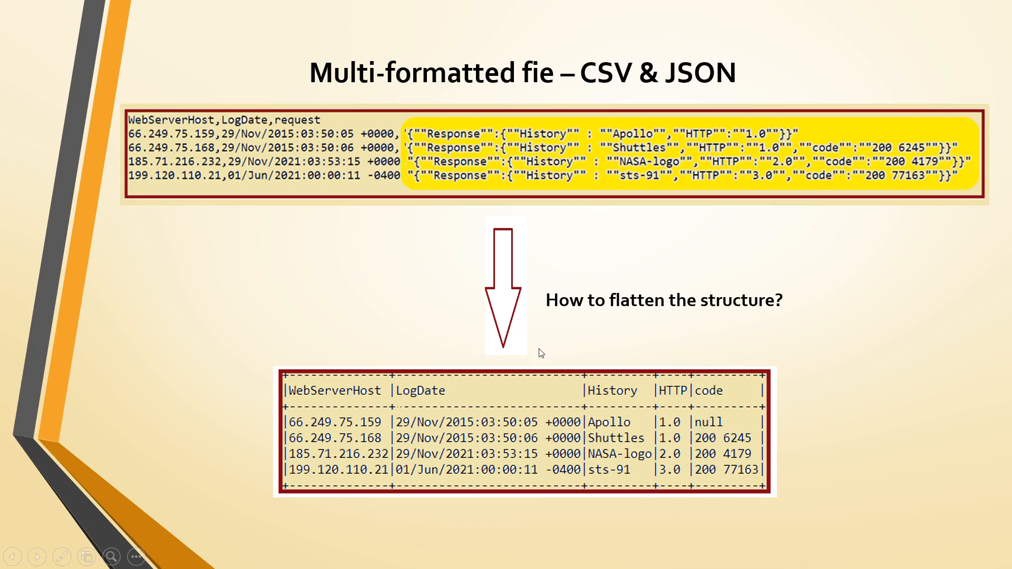
pyautogui.moveTo(598, 398)
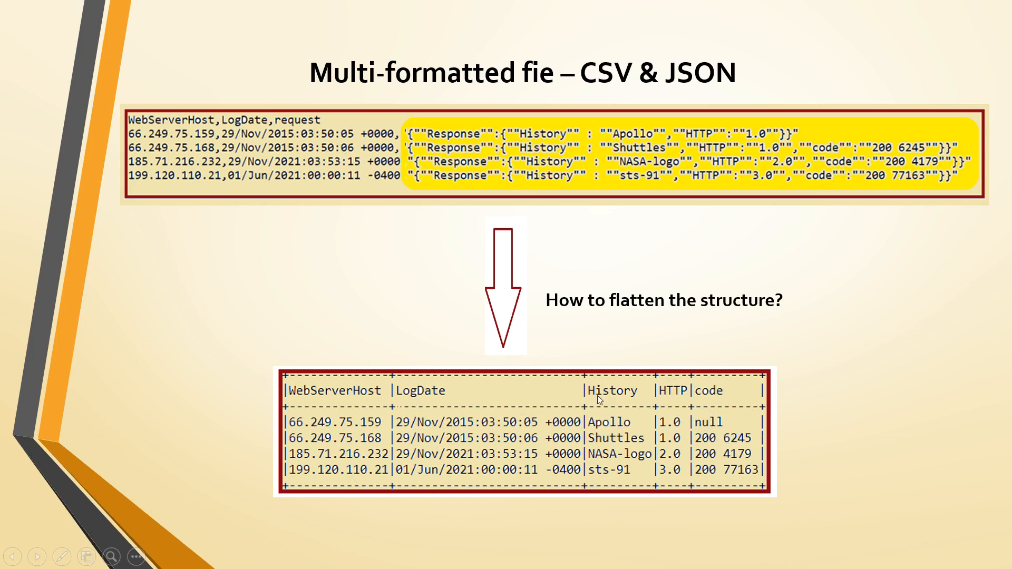
pyautogui.moveTo(523, 410)
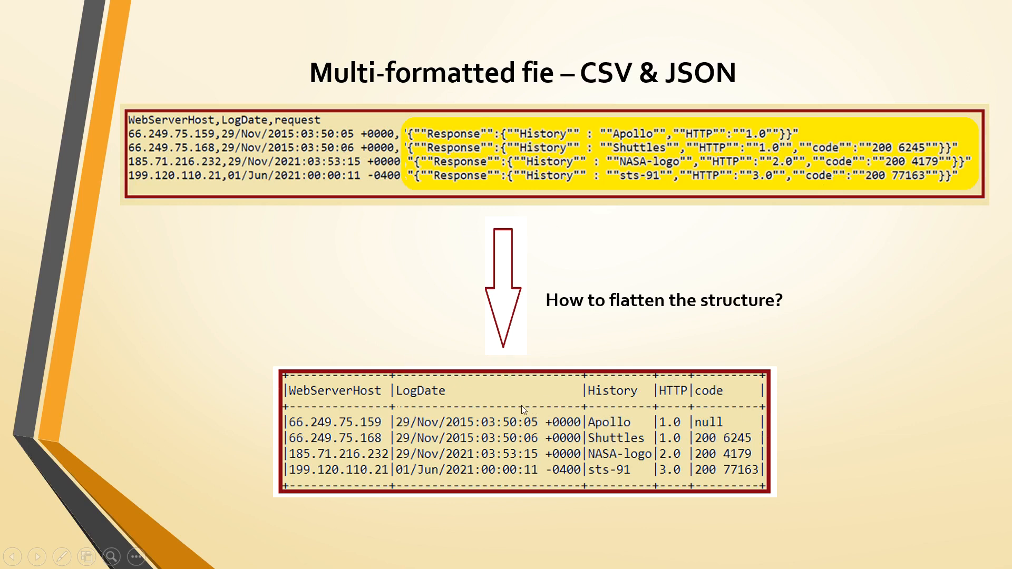
pyautogui.moveTo(777, 447)
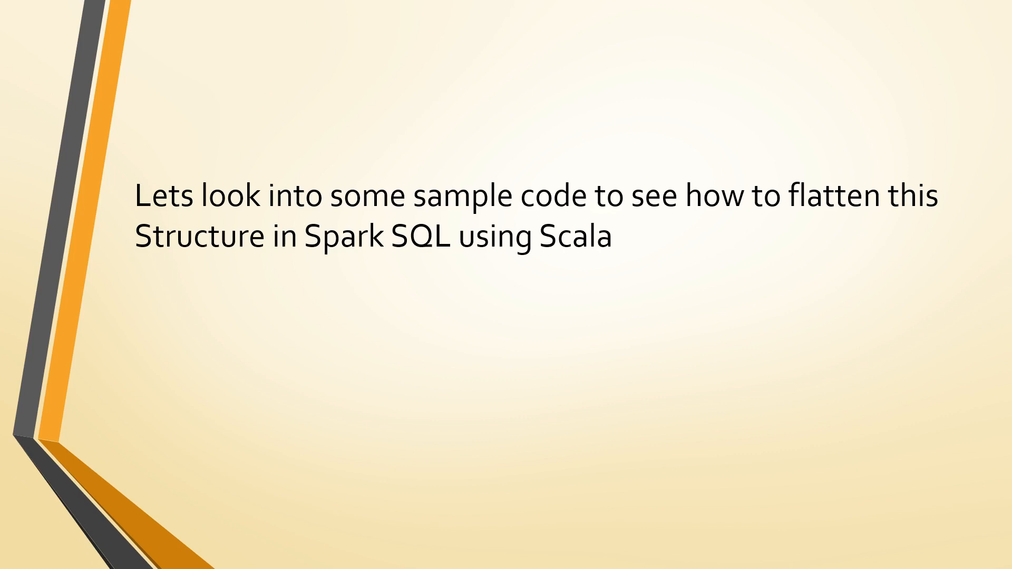
# Switch from the slideshow to the MultiSourceFormat.scala code in Scala IDE
pyautogui.click(16, 555)
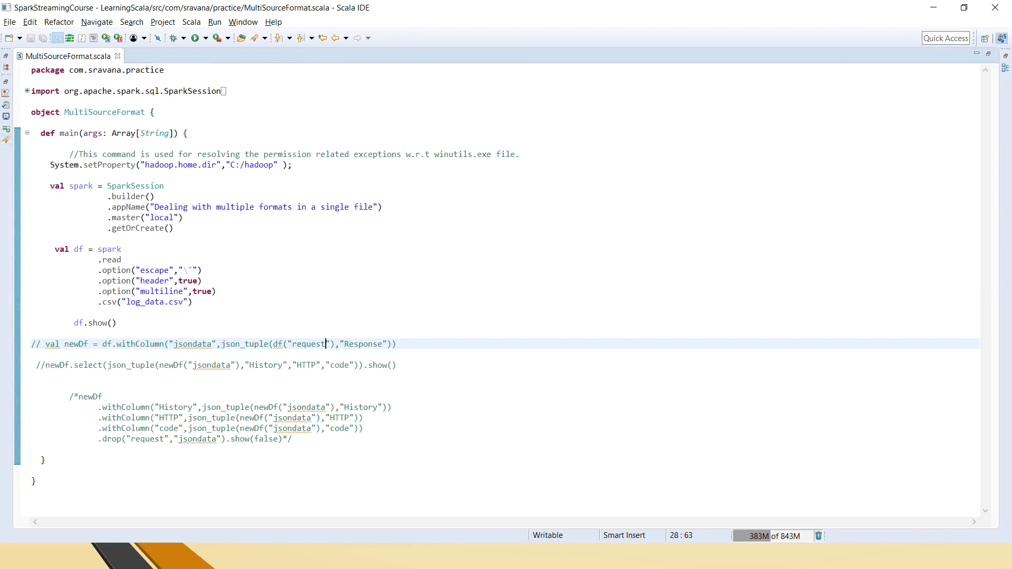
# Review the hadoop home, SparkSession and CSV escape option lines, then bring up log_data.csv in Notepad++
pyautogui.click(30, 102)
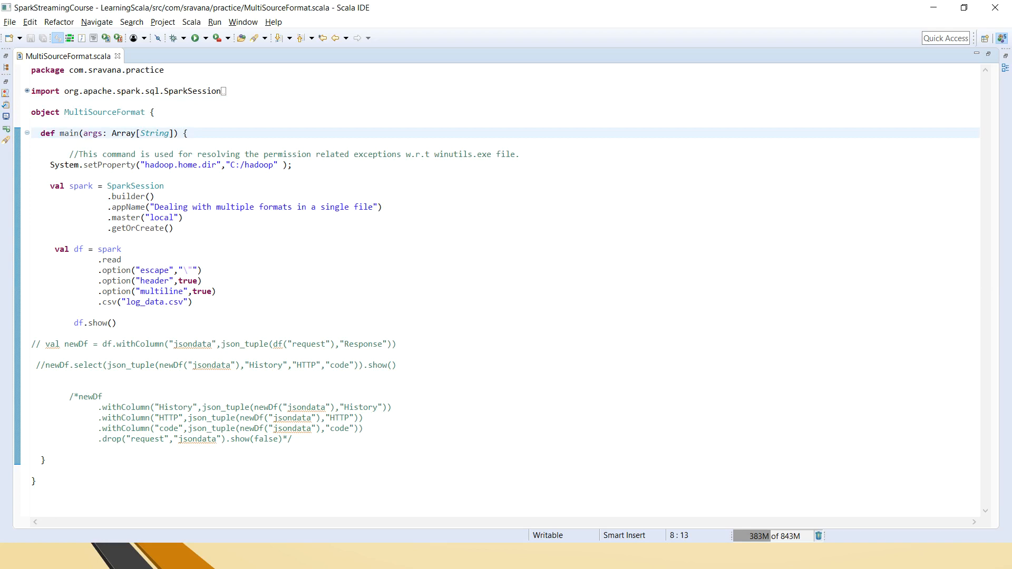
pyautogui.click(297, 164)
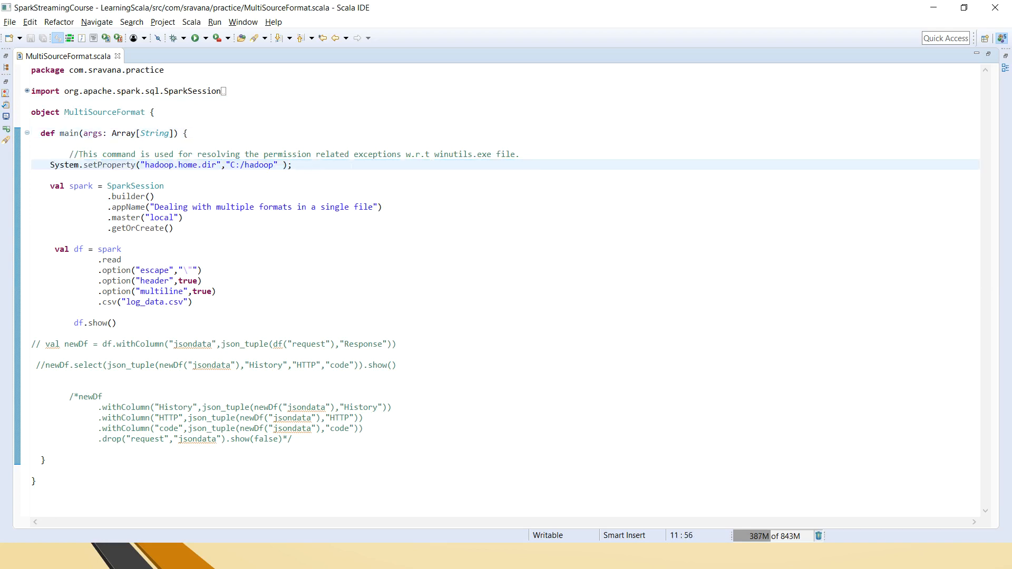
pyautogui.doubleClick(82, 186)
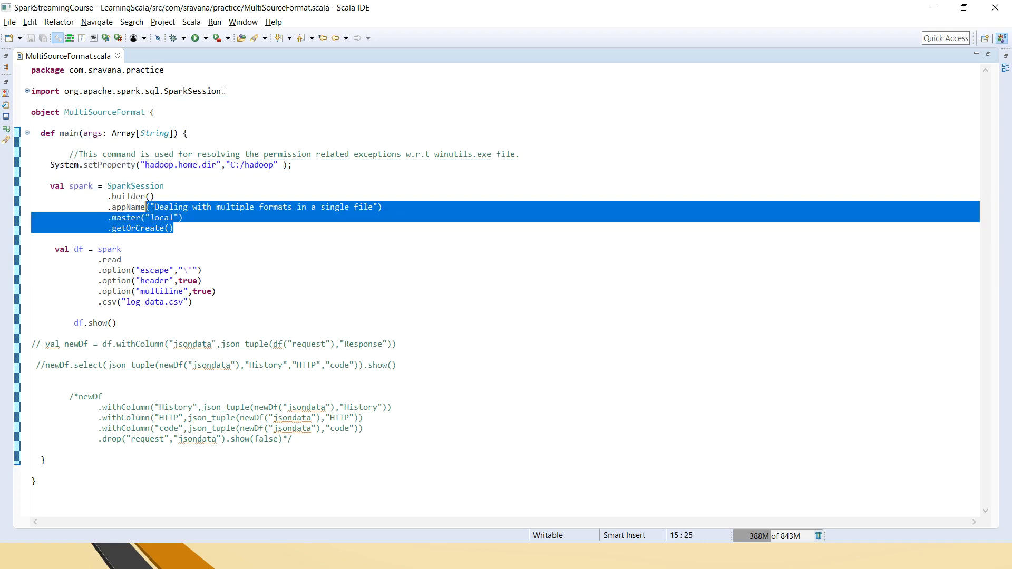
pyautogui.click(76, 248)
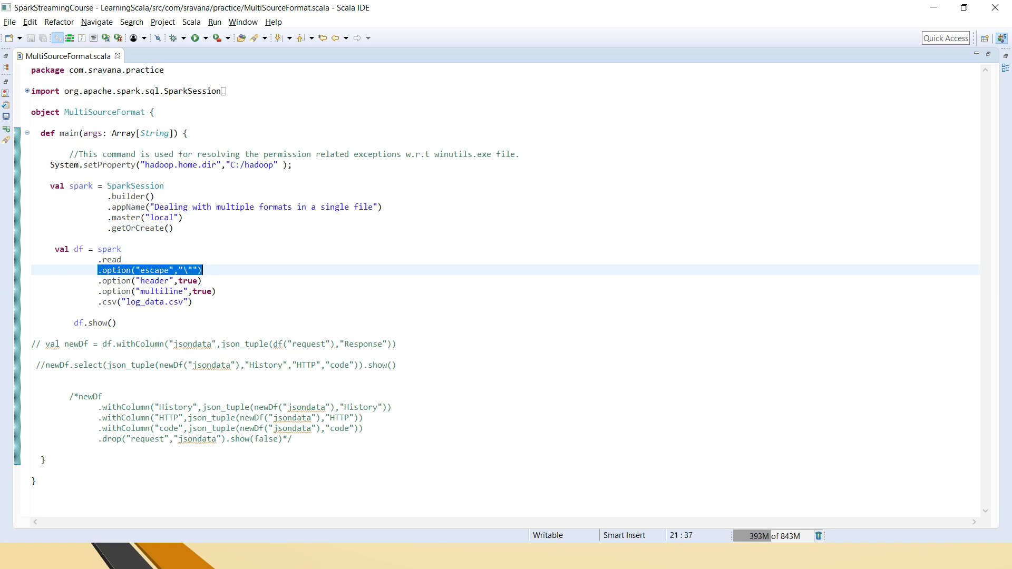
pyautogui.click(8, 555)
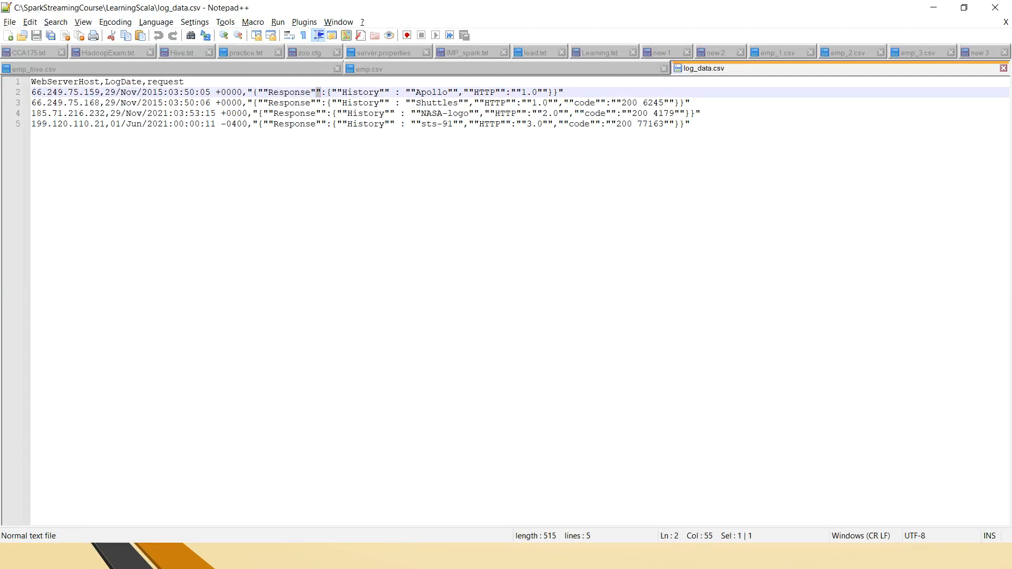
# Highlight the host and date part of the first log_data.csv record and return to Scala IDE
pyautogui.moveTo(244, 92); pyautogui.dragTo(562, 92)
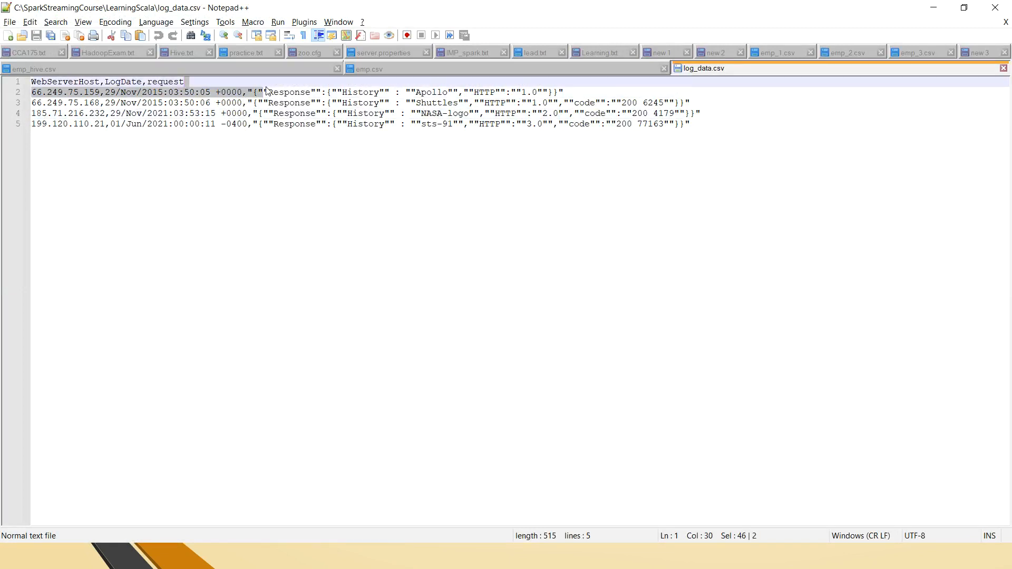
pyautogui.click(9, 556)
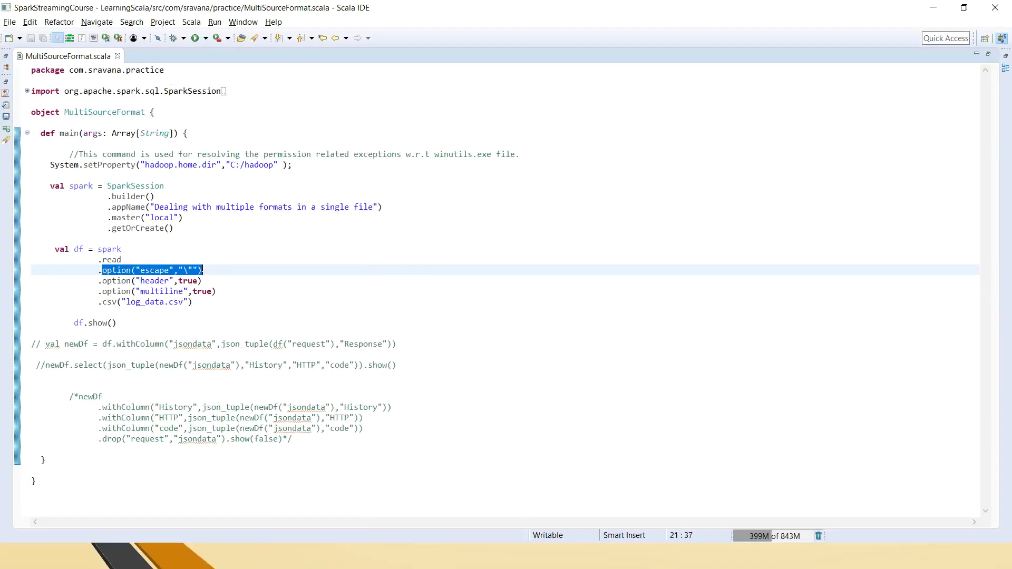
# Review the escape option and log_data.csv path, then bring up the editor's Run As menu
pyautogui.click(134, 270)
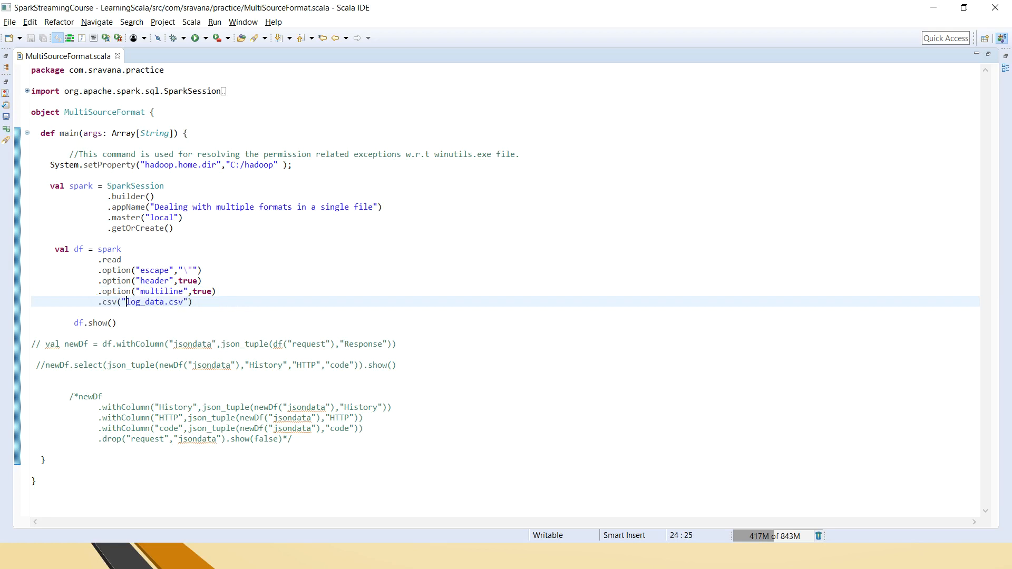
pyautogui.doubleClick(153, 303)
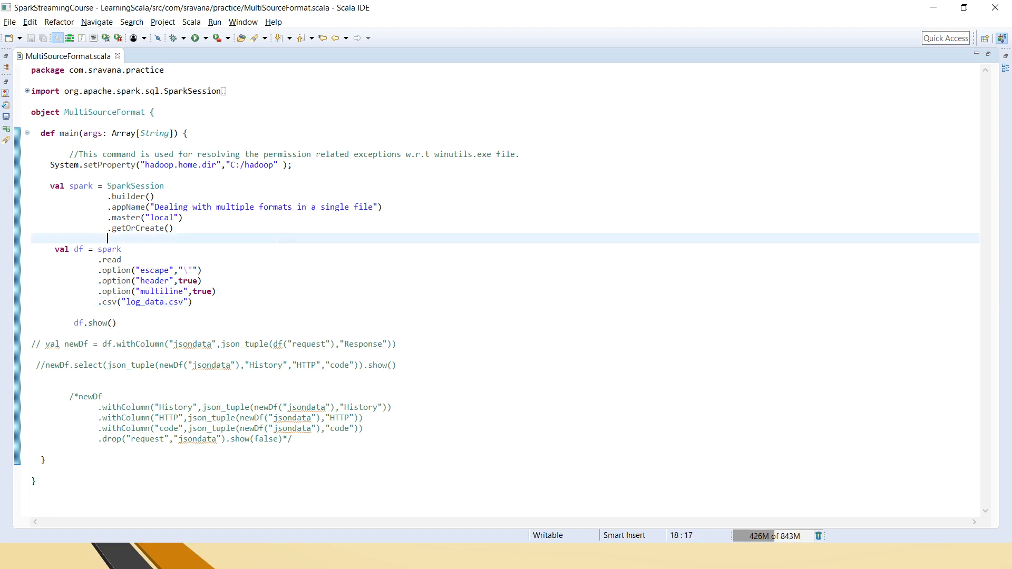
pyautogui.rightClick(277, 246)
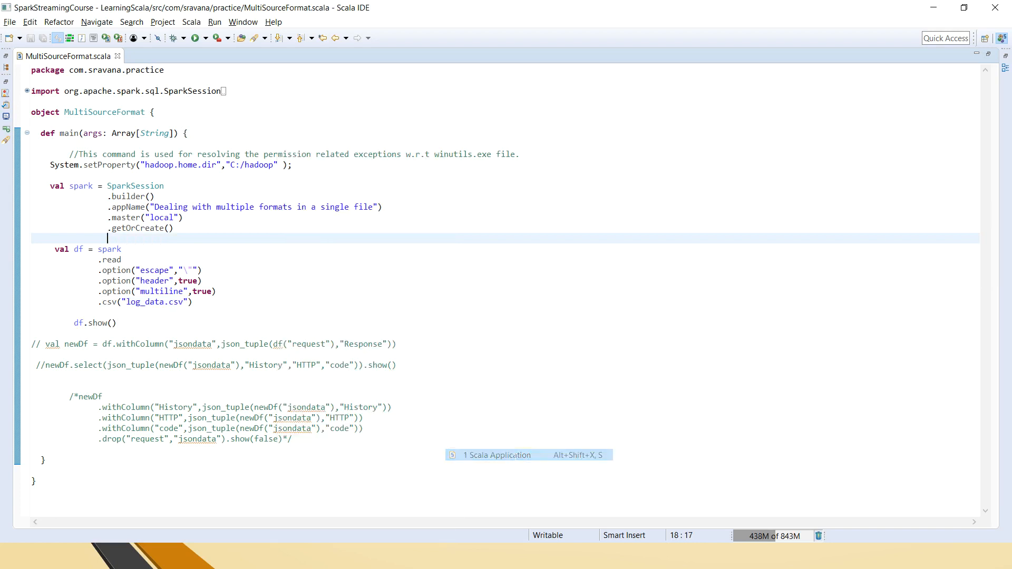
# Run MultiSourceFormat as a Scala application and view the WebServerHost, LogDate and request table in the console
pyautogui.click(196, 38)
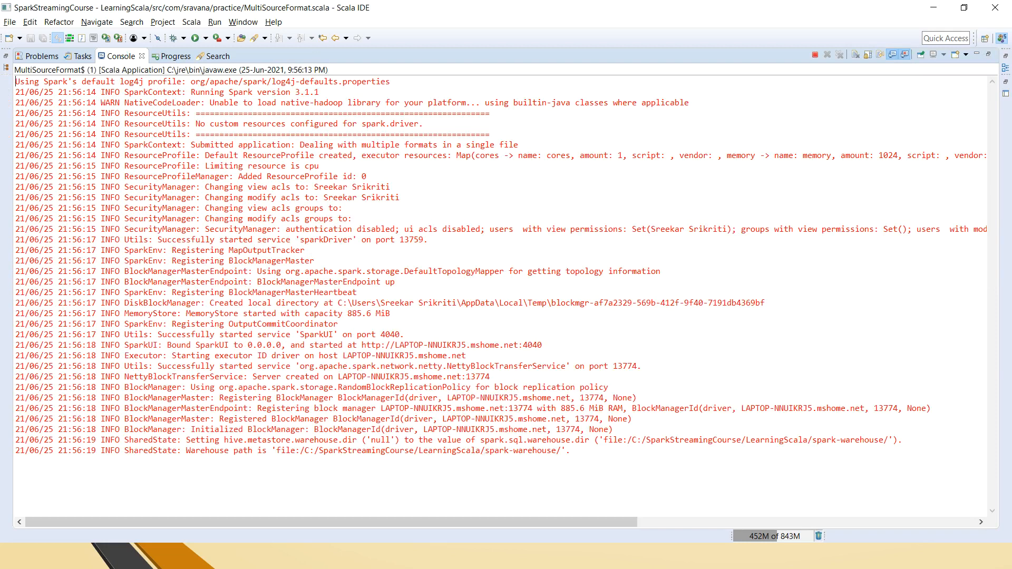
pyautogui.scroll(-3)
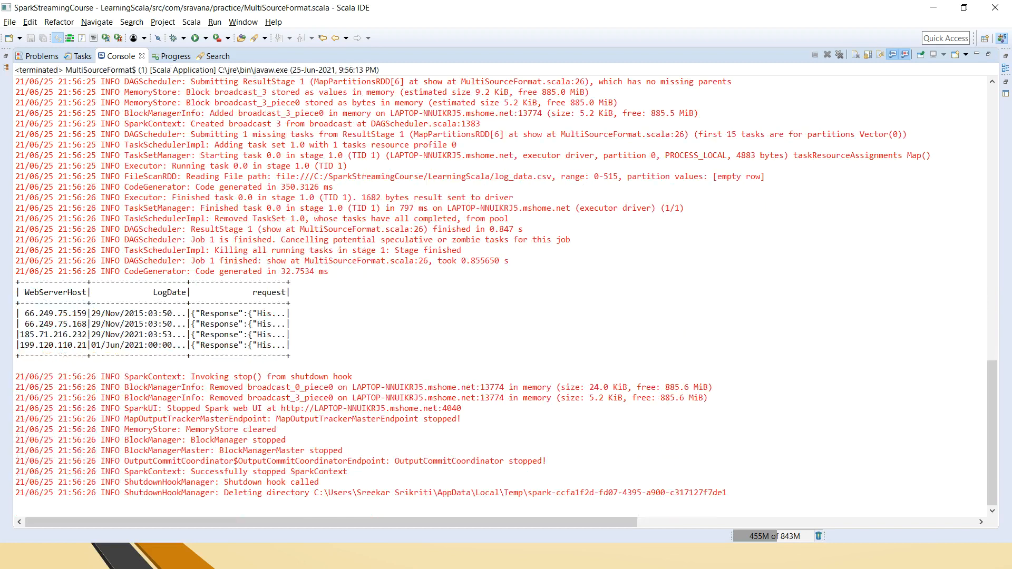
pyautogui.doubleClick(41, 292)
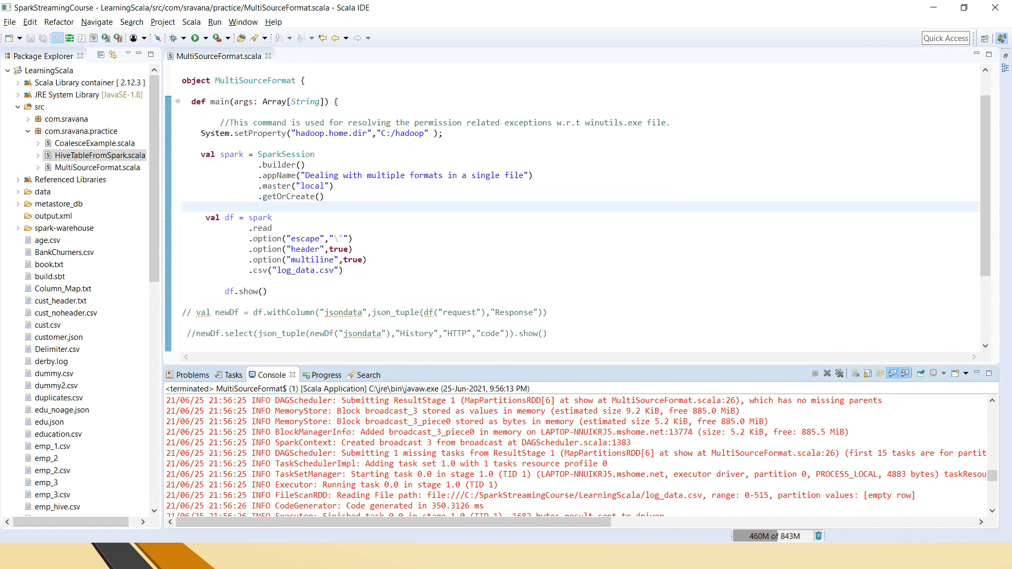
# Save the source and import org.apache.spark.sql.functions._ for the json_tuple call
pyautogui.scroll(-3)
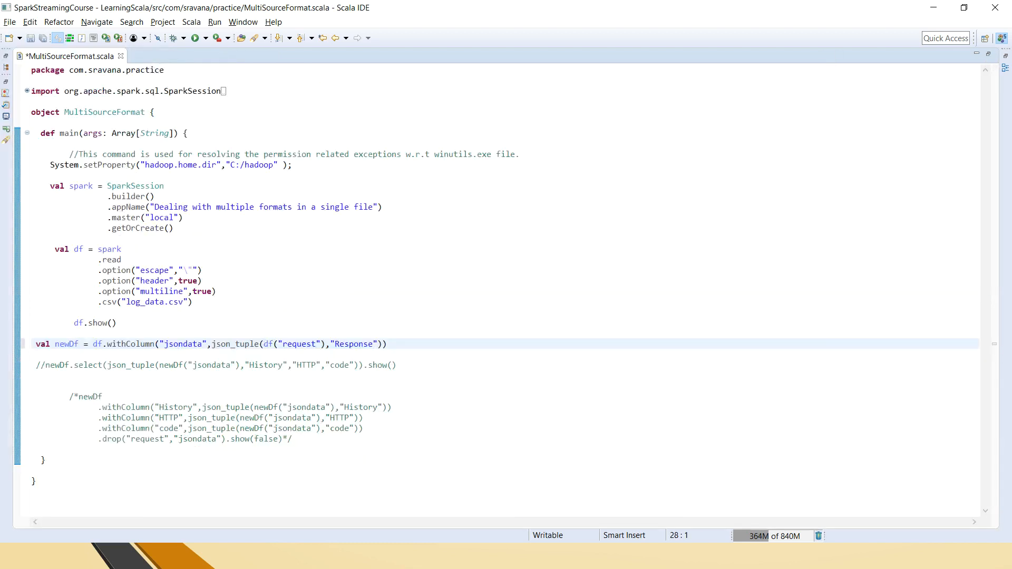
pyautogui.press('ctrl+s')
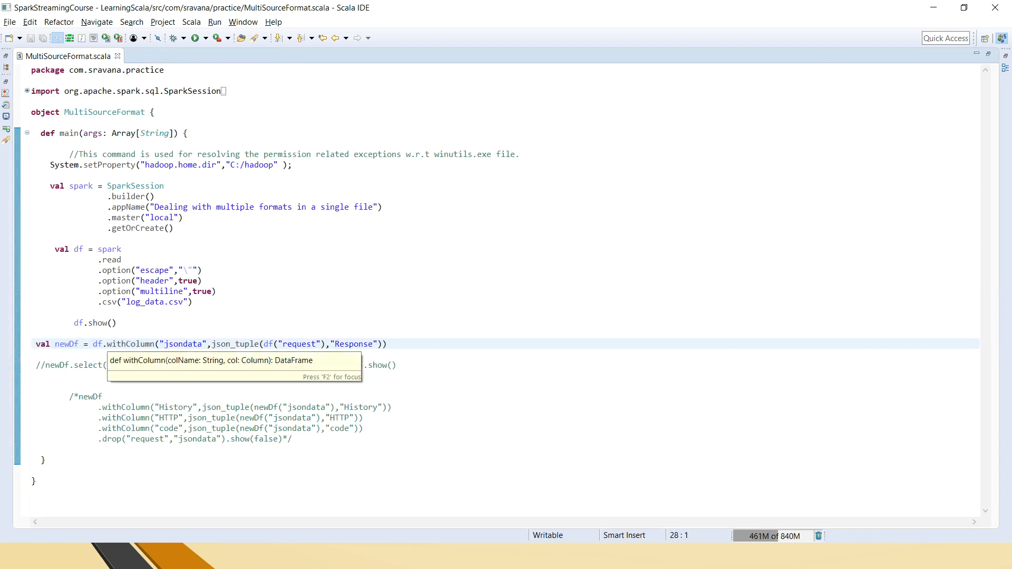
pyautogui.doubleClick(183, 344)
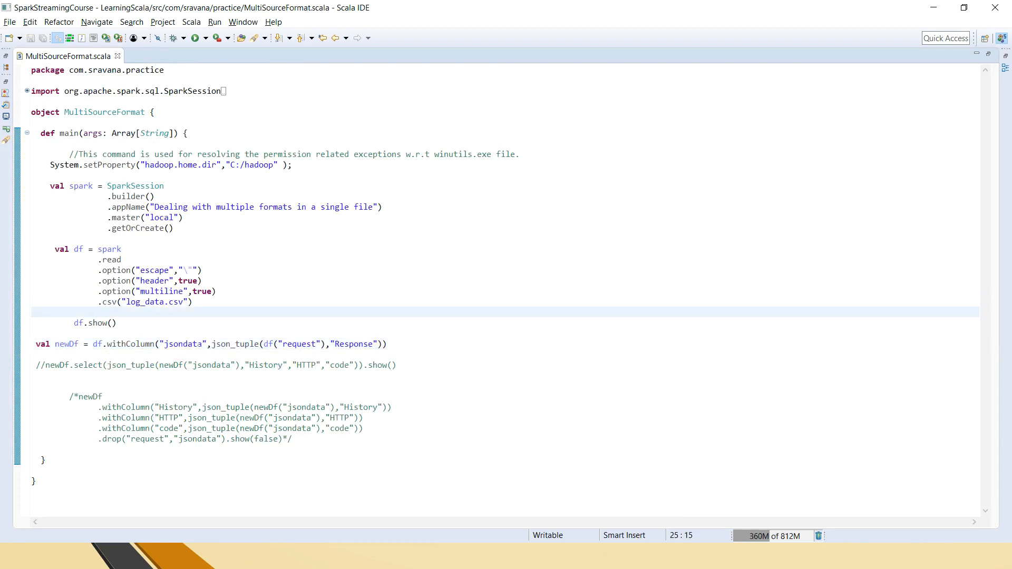
pyautogui.doubleClick(183, 344)
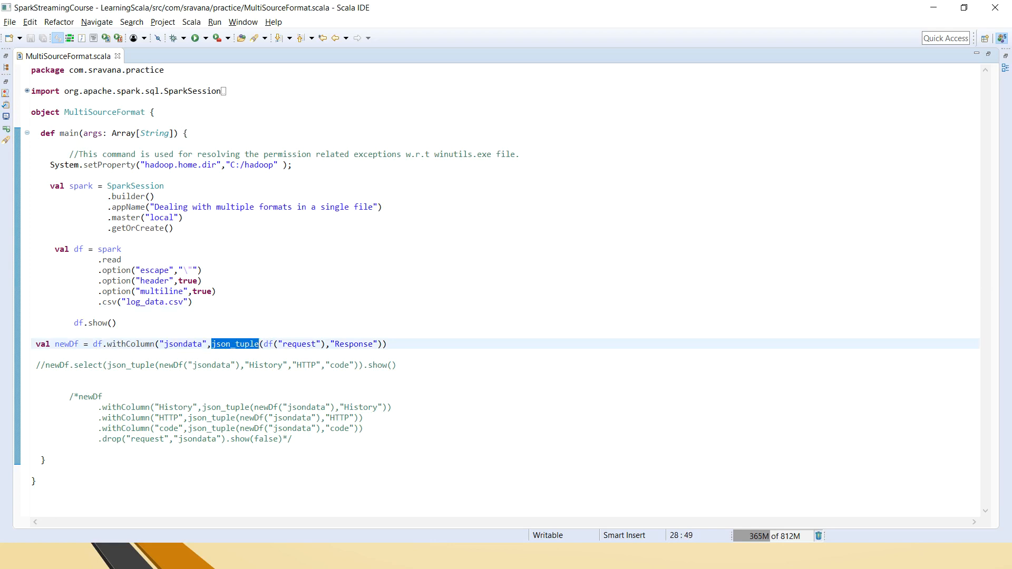
pyautogui.click(46, 91)
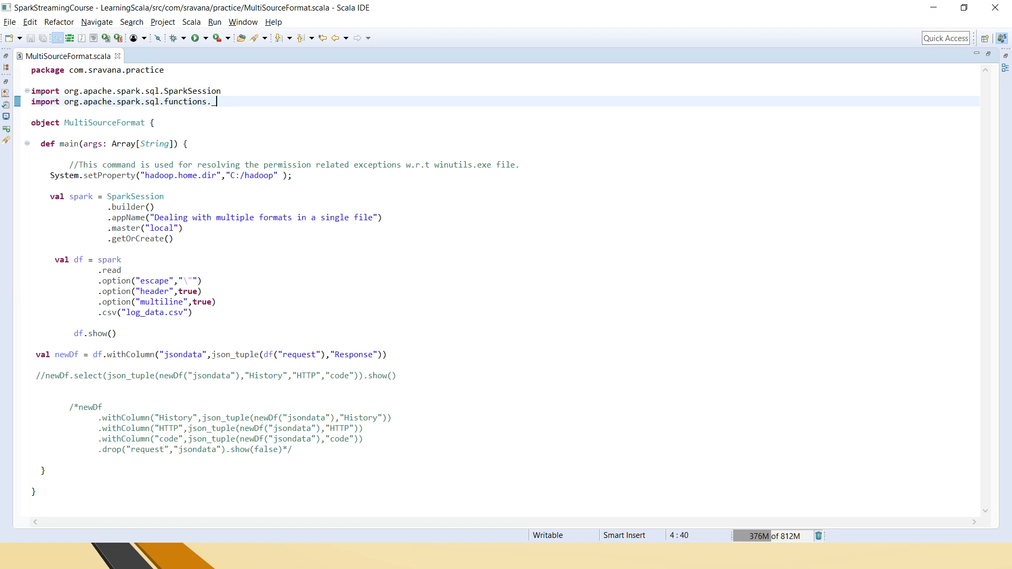
# Review the newDf definition's request column and Response key and uncomment the select statement
pyautogui.click(212, 354)
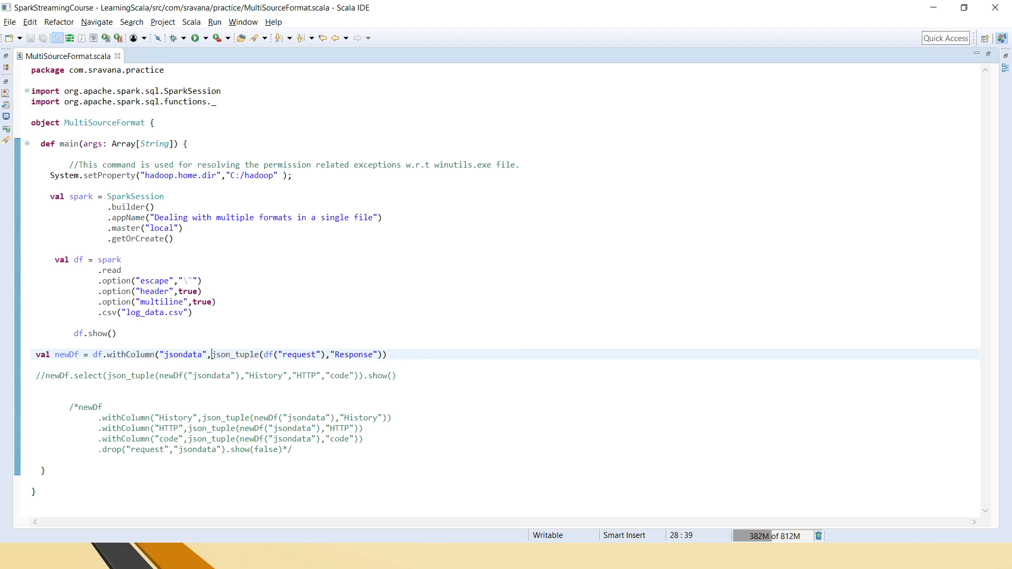
pyautogui.moveTo(247, 61)
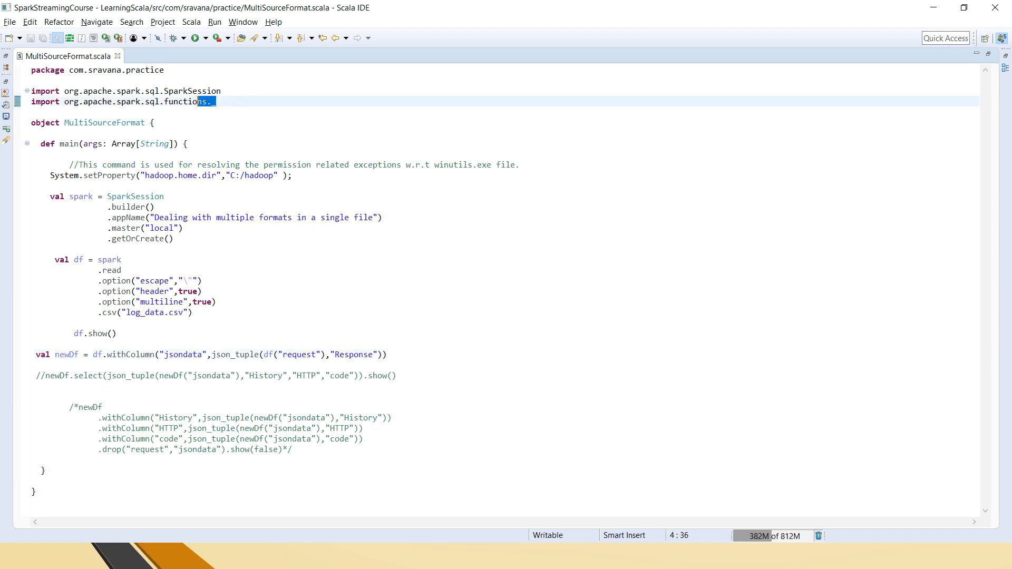
pyautogui.doubleClick(232, 354)
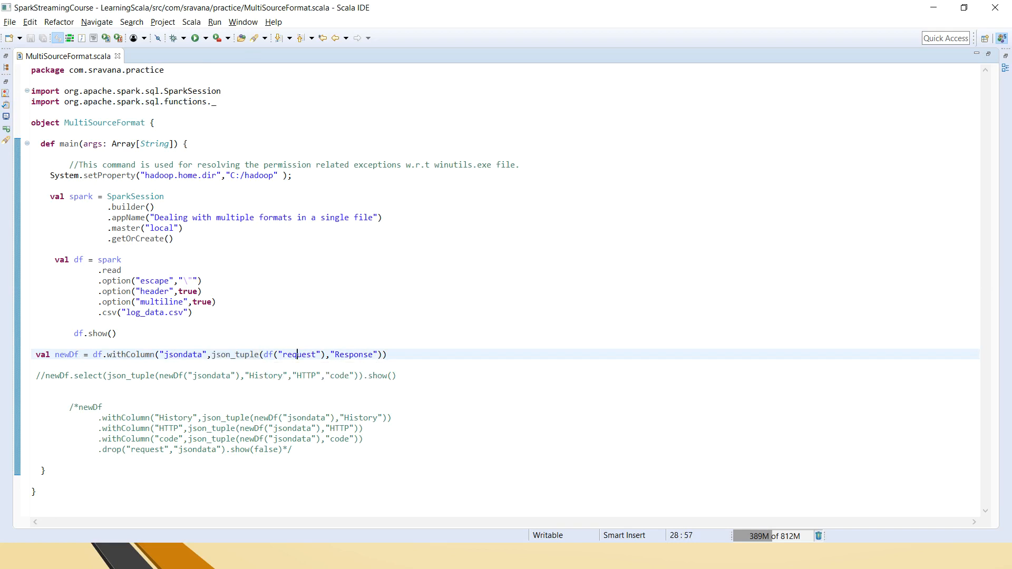
pyautogui.doubleClick(294, 354)
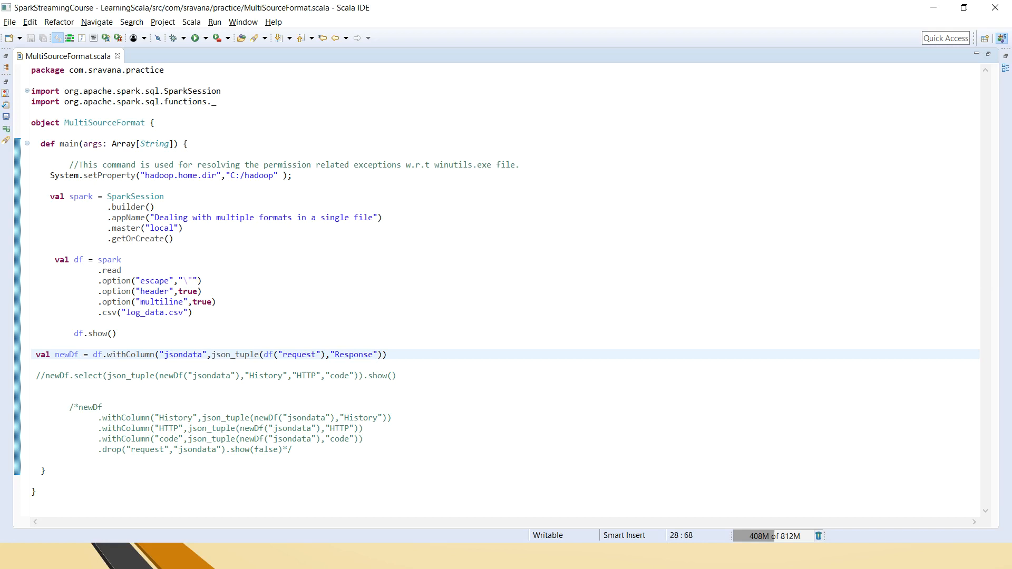
pyautogui.doubleClick(353, 354)
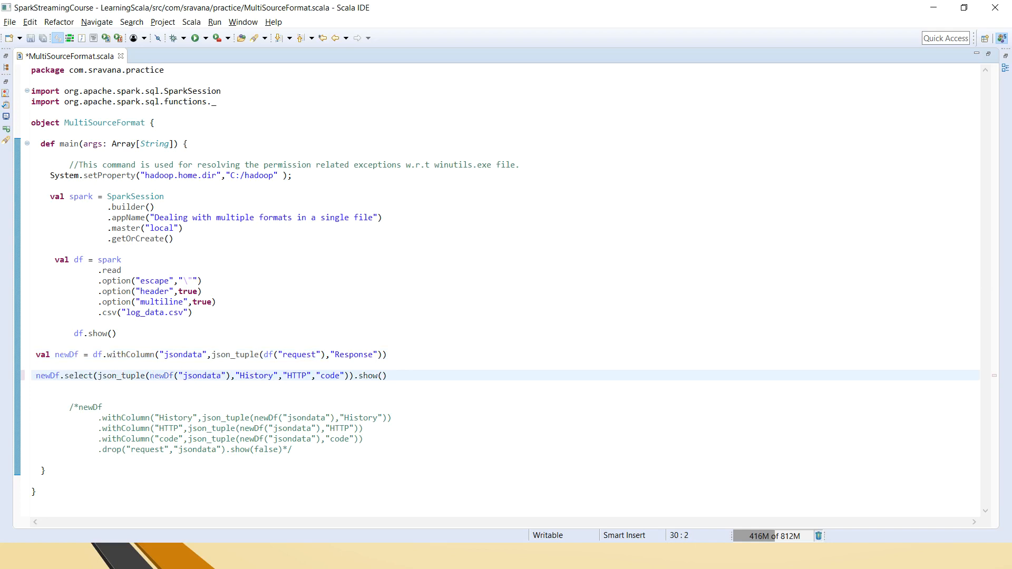
# From the newDf line, bring log_data.csv in Notepad++ to the front
pyautogui.doubleClick(67, 354)
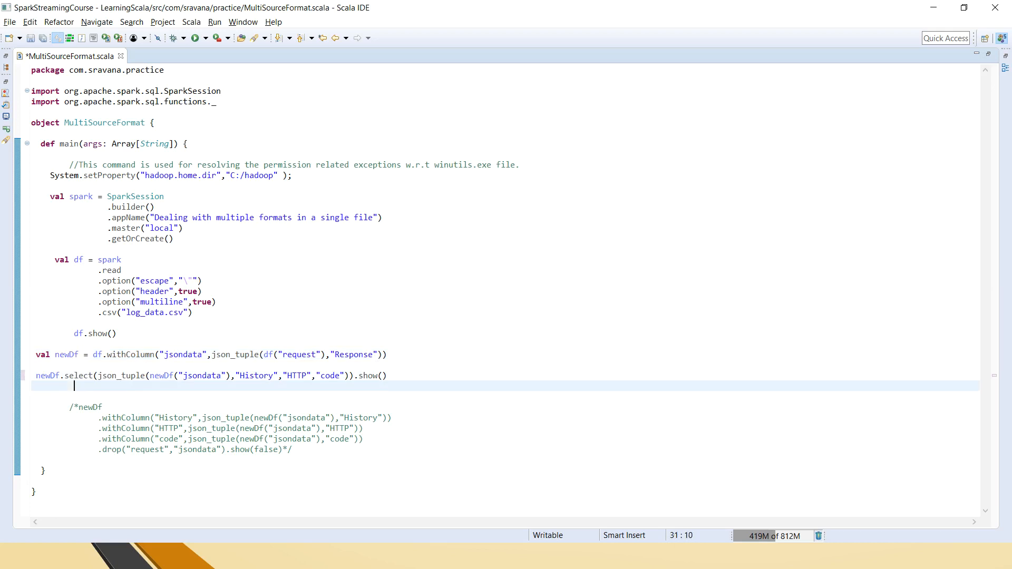
pyautogui.click(12, 555)
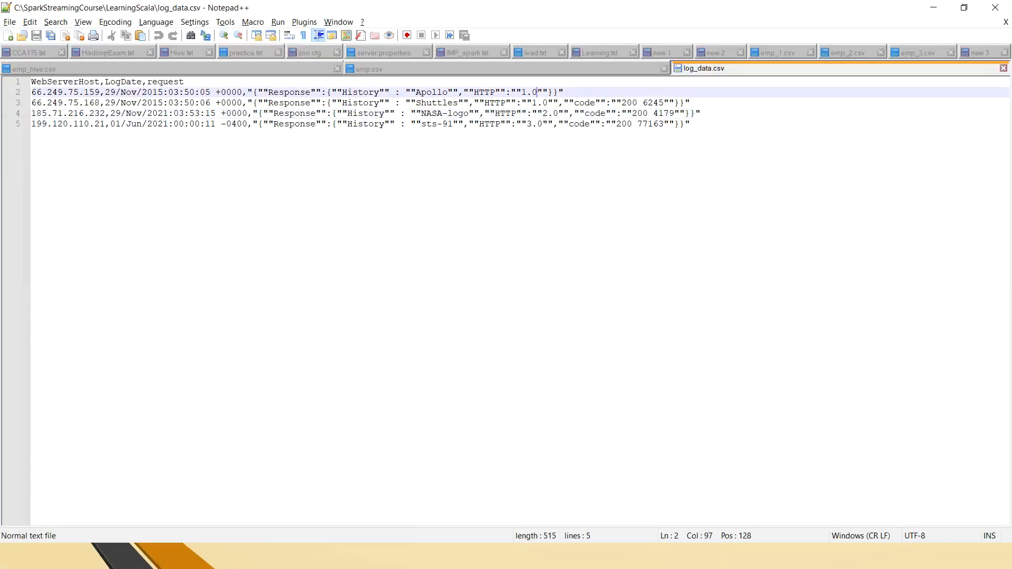
# Highlight the nested Response JSON with History, HTTP and code in the first record
pyautogui.click(333, 92)
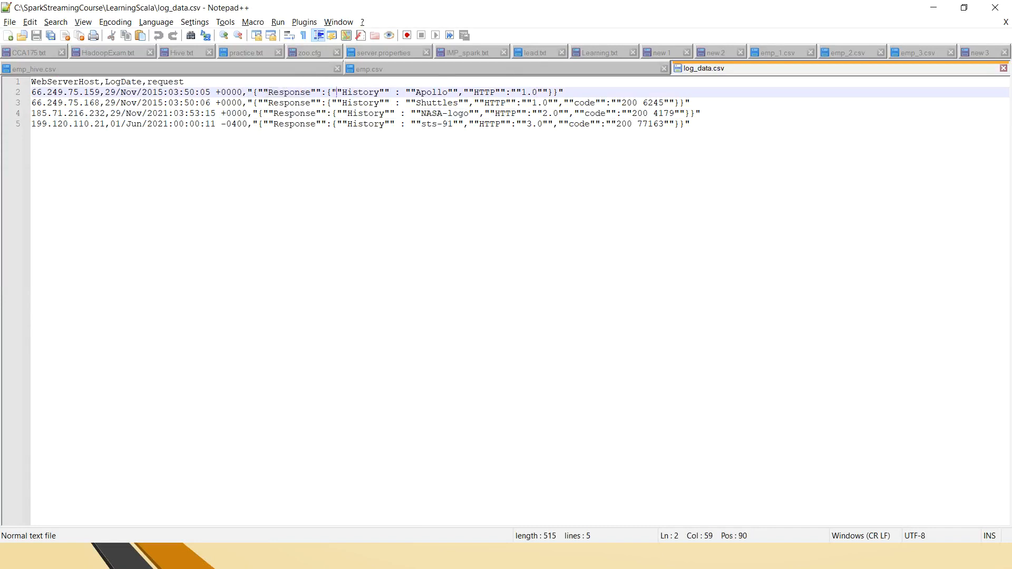
pyautogui.moveTo(335, 92); pyautogui.dragTo(553, 92)
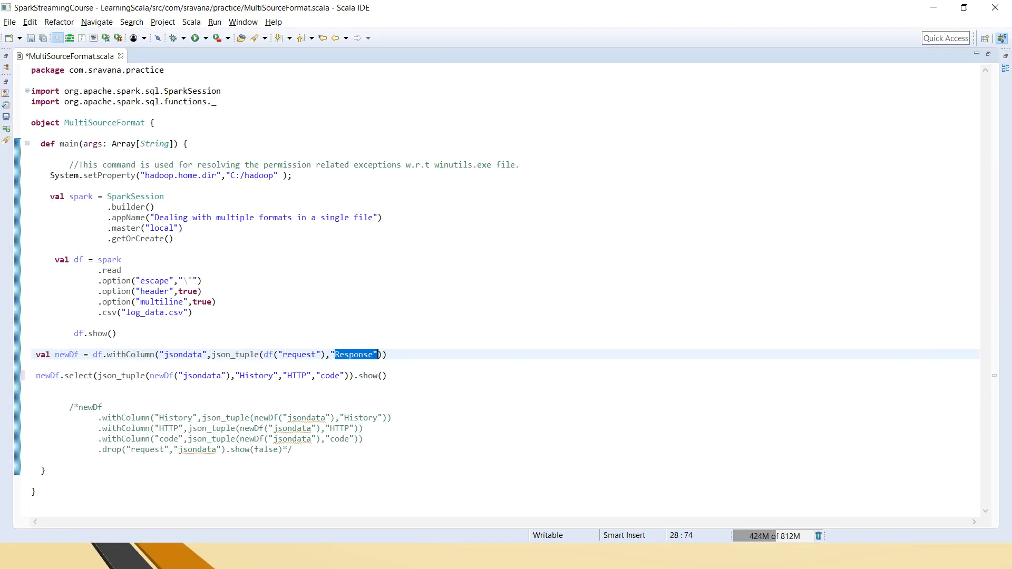
# Check the code key in the json_tuple select, use the editor's context actions, and add "*" to the select
pyautogui.doubleClick(116, 375)
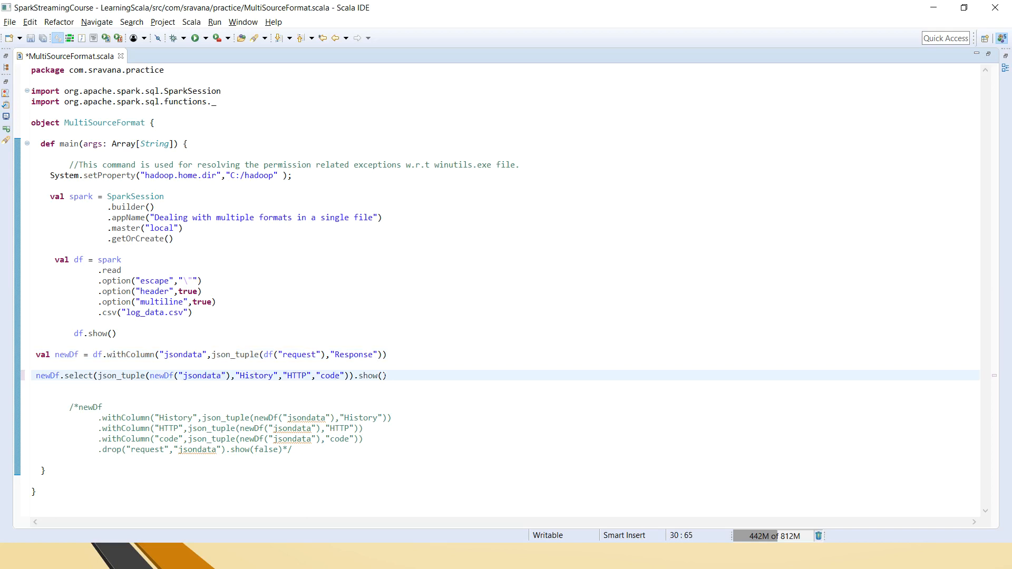
pyautogui.click(134, 291)
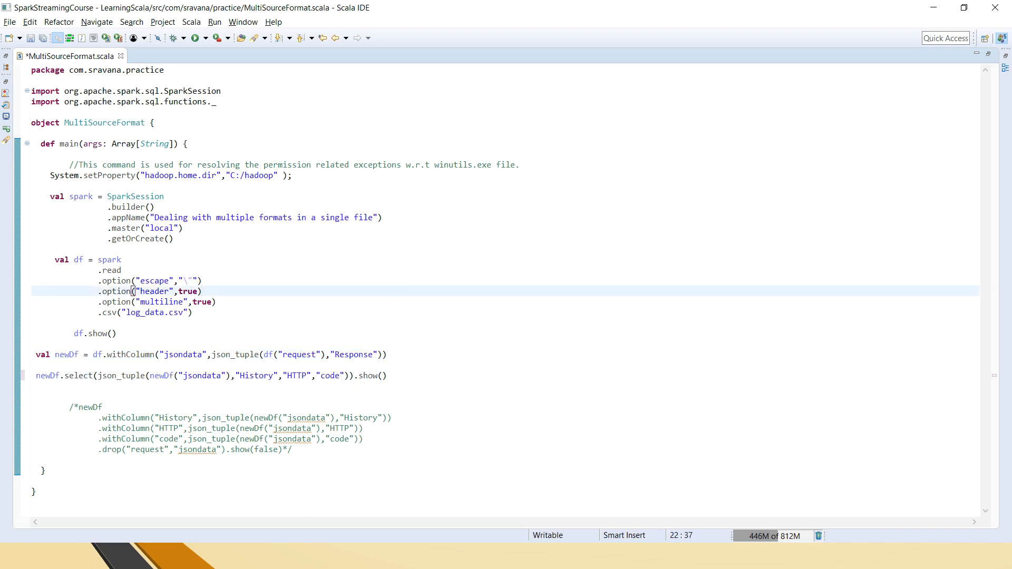
pyautogui.rightClick(194, 291)
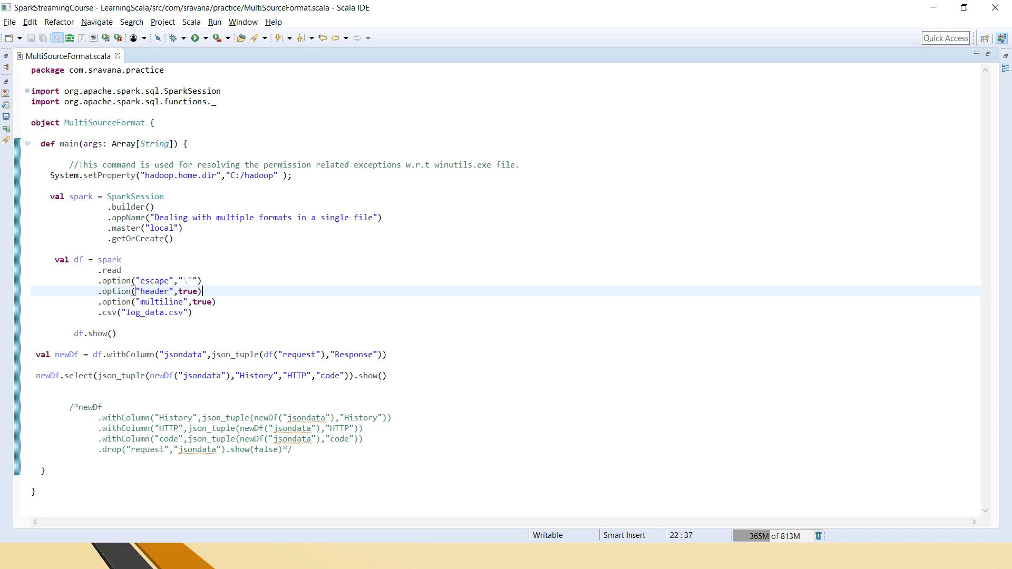
pyautogui.write('"*')
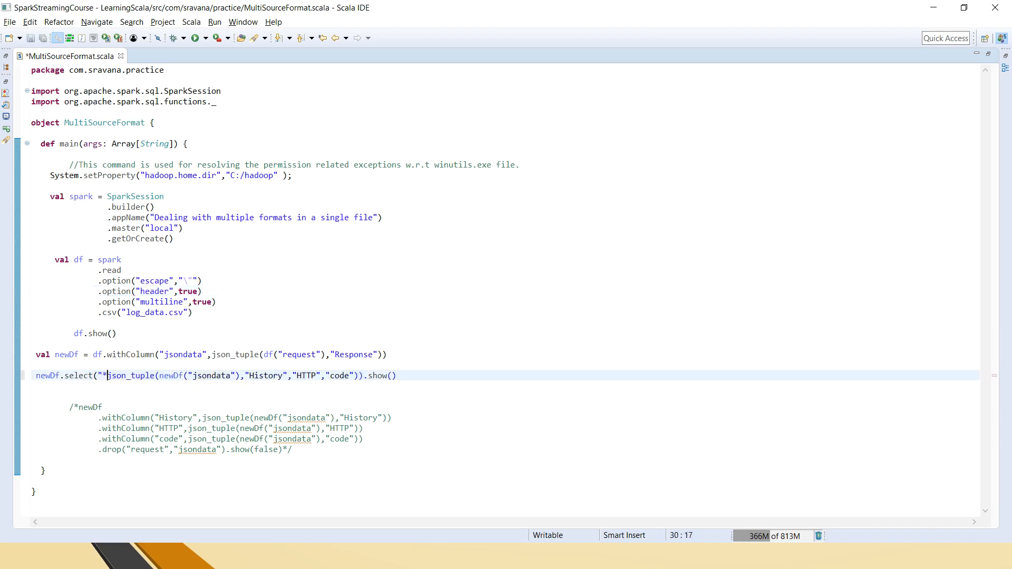
# Finish the select arguments with a comma and select the comment marker on the newDf block
pyautogui.write(',')
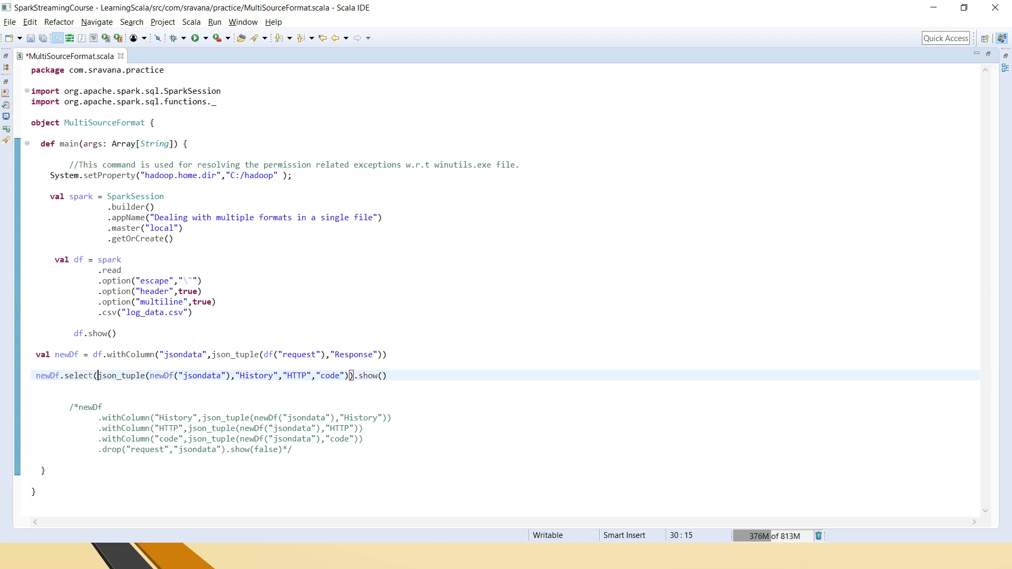
pyautogui.doubleClick(77, 376)
pyautogui.write('//')
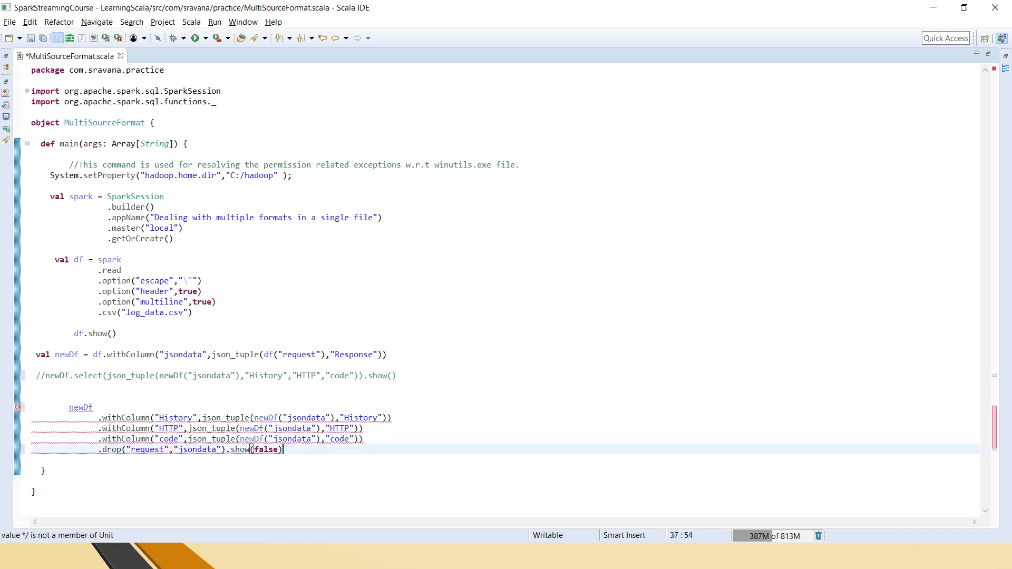
# Save the program and highlight the History, HTTP and code keys extracted by the withColumn chain
pyautogui.press('ctrl+s')
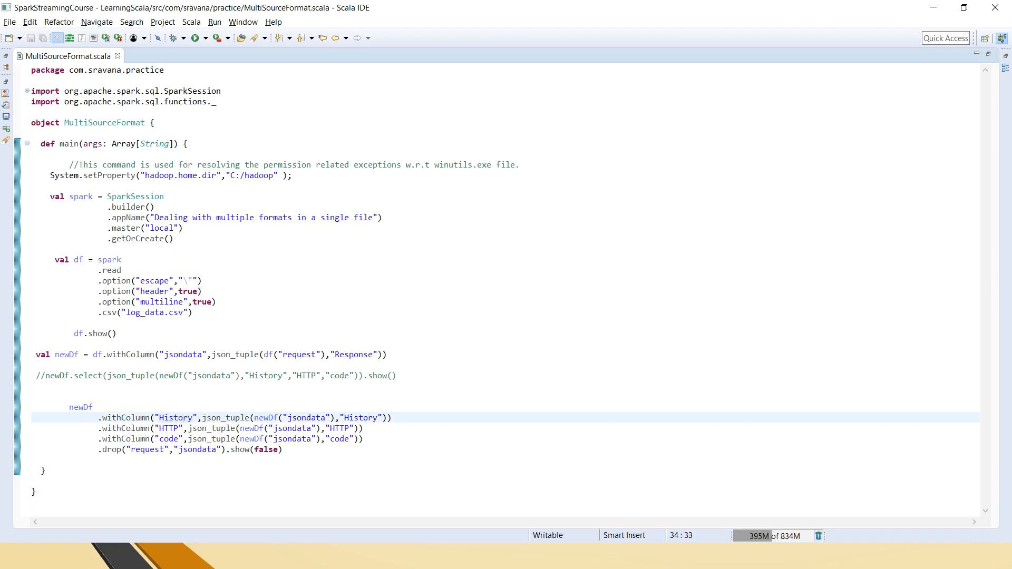
pyautogui.moveTo(255, 417); pyautogui.dragTo(374, 418)
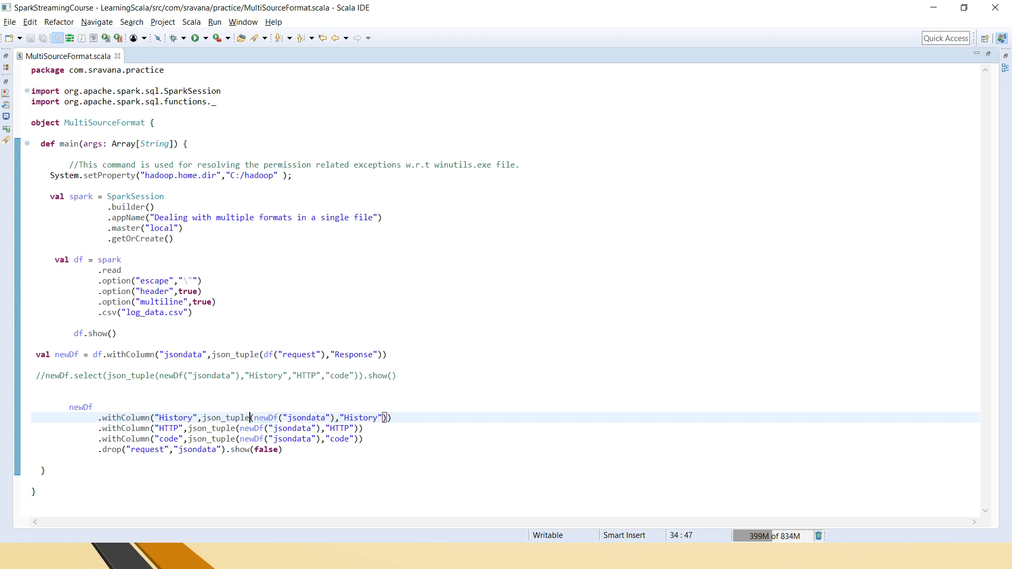
pyautogui.doubleClick(267, 417)
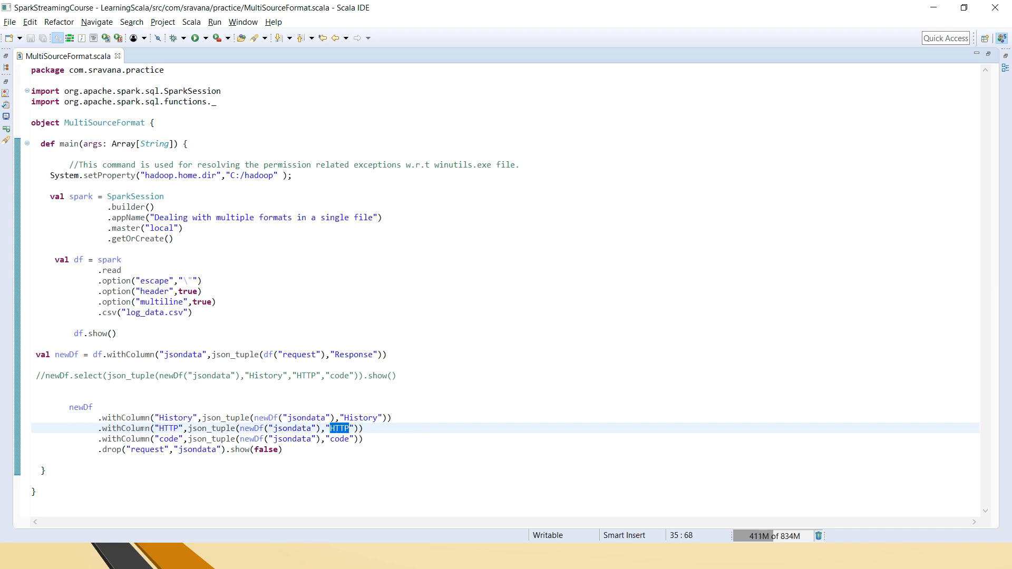
pyautogui.doubleClick(169, 438)
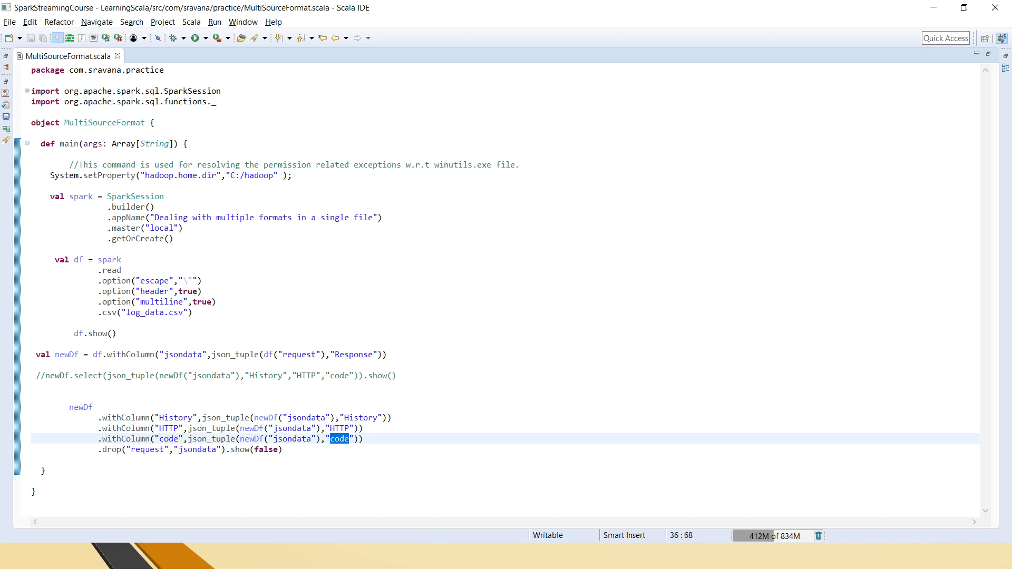
pyautogui.doubleClick(198, 450)
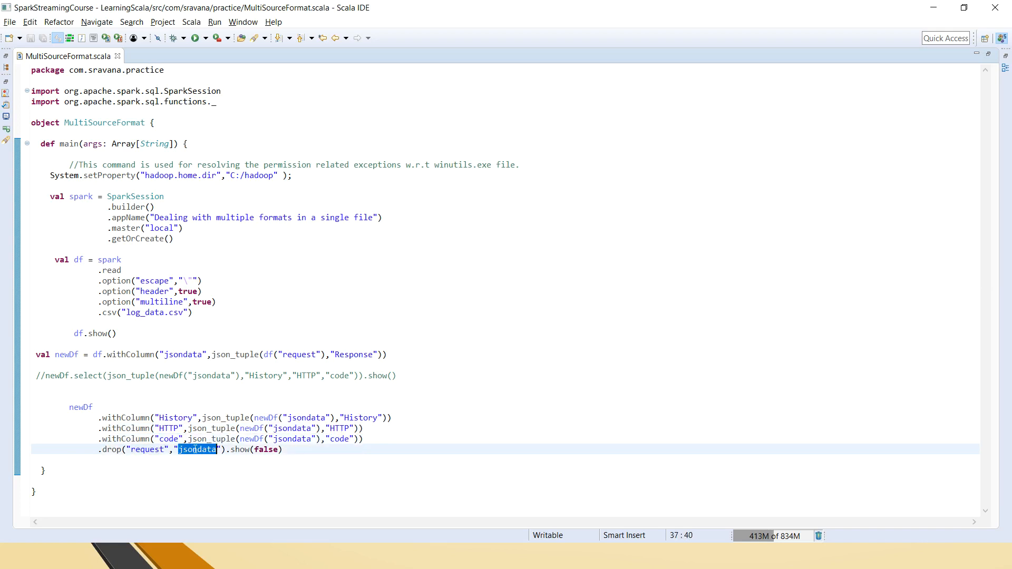
# Highlight the request column being dropped along with jsondata
pyautogui.click(151, 450)
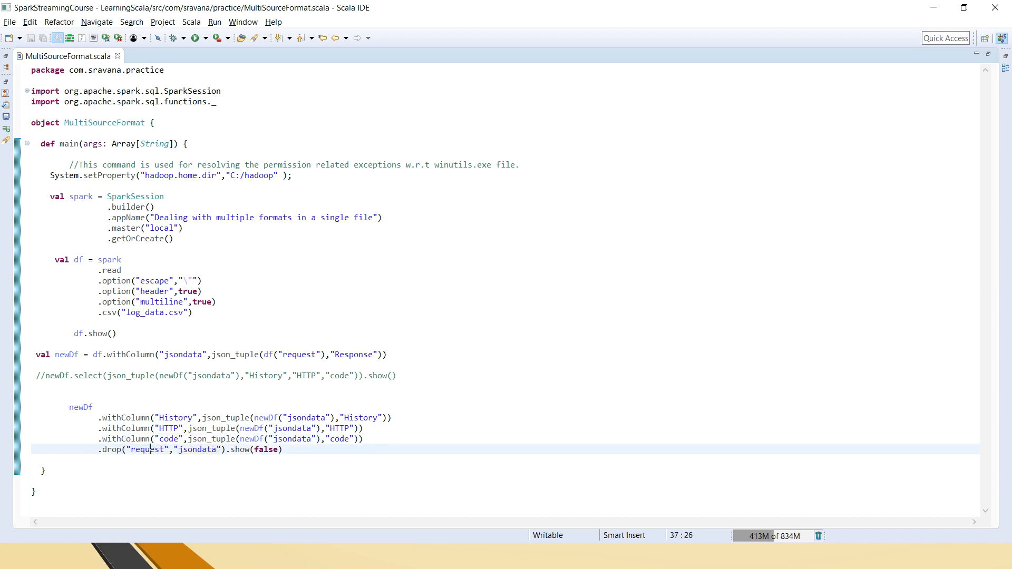
pyautogui.doubleClick(149, 451)
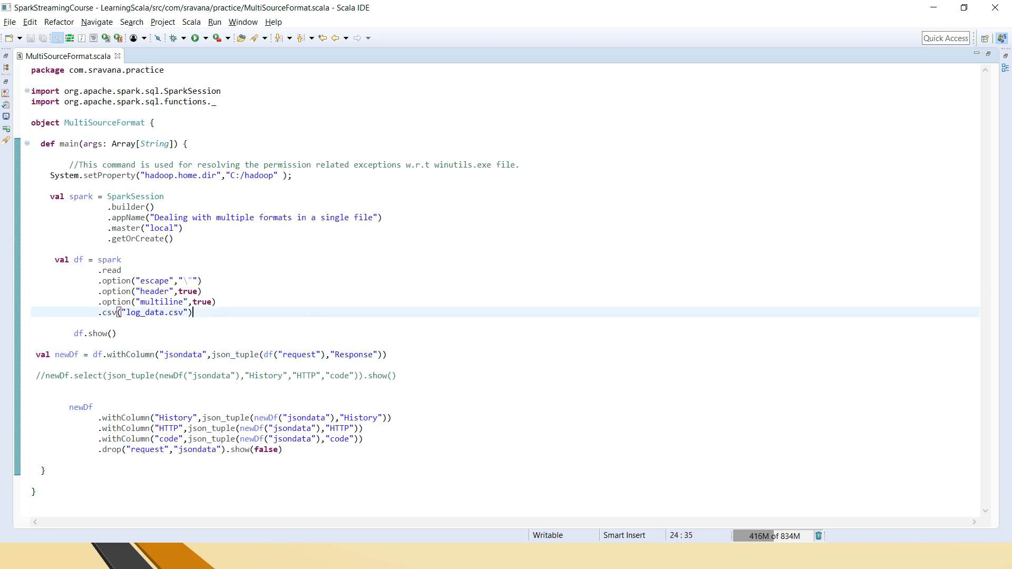
# Run MultiSourceFormat as a Scala application and bring the printed table into view in the Console
pyautogui.rightClick(161, 312)
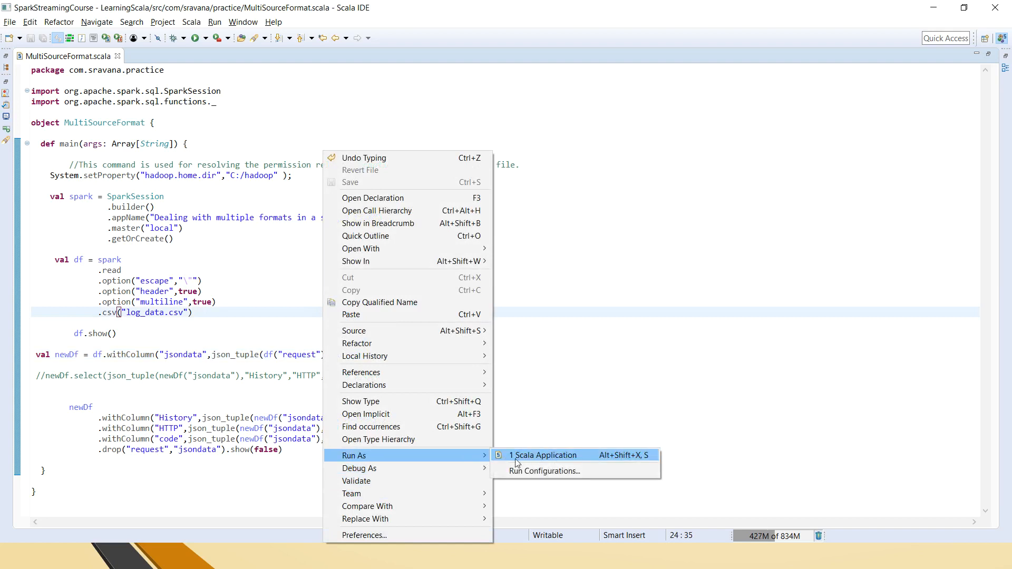
pyautogui.click(545, 456)
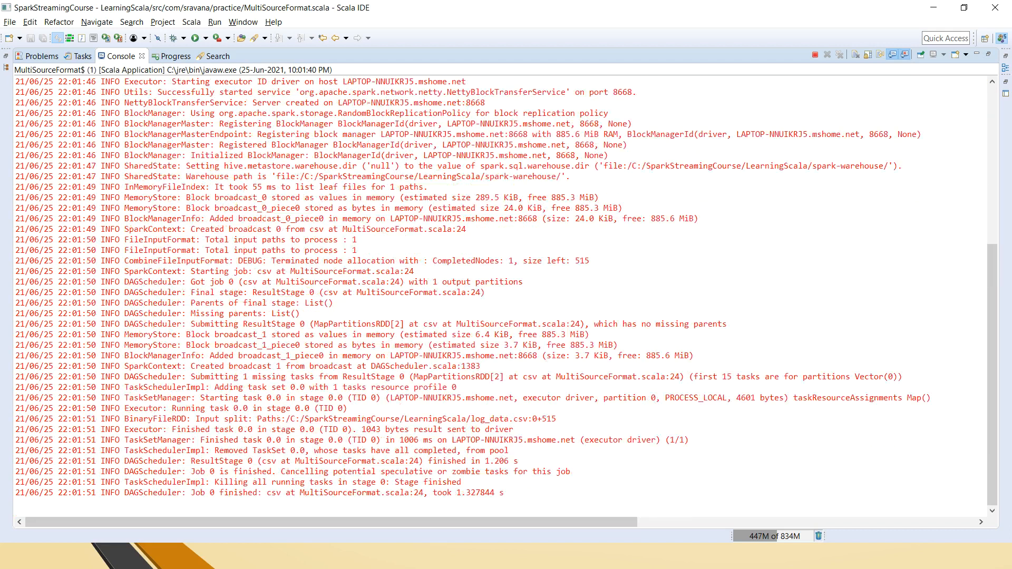
pyautogui.scroll(-3)
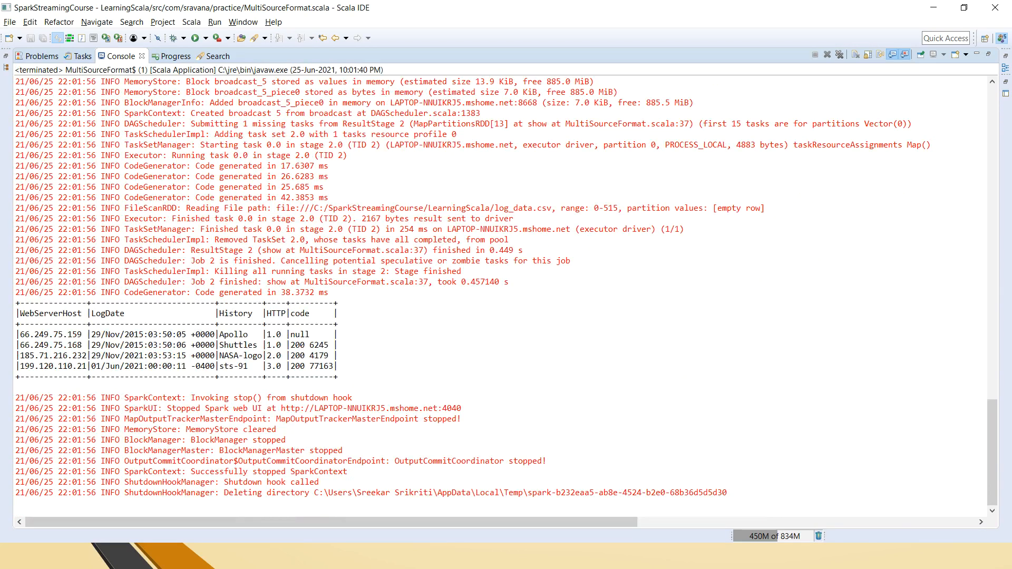
# Highlight the LogDate and flattened output columns, then switch to the raw log_data.csv file
pyautogui.doubleClick(50, 314)
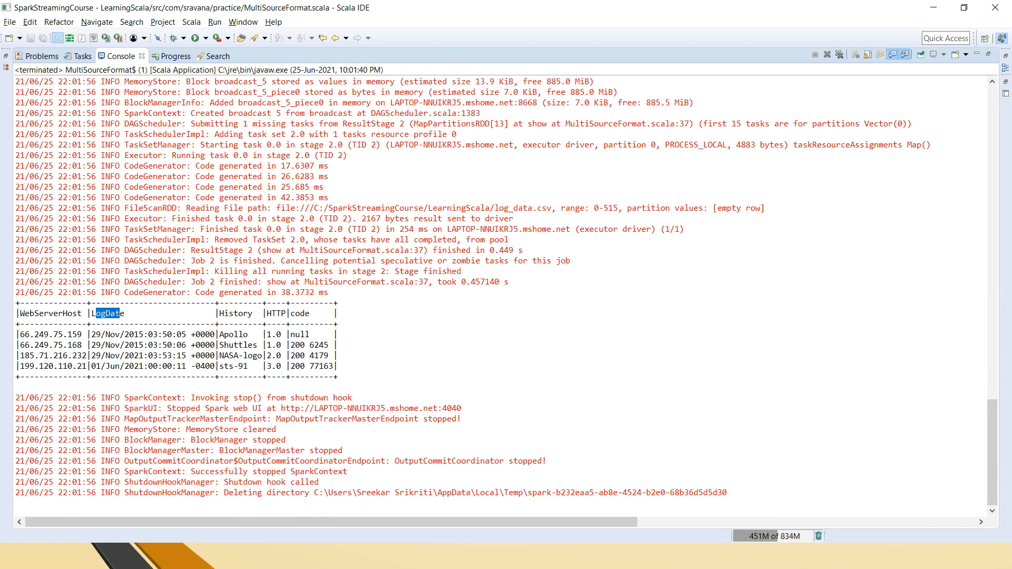
pyautogui.doubleClick(297, 314)
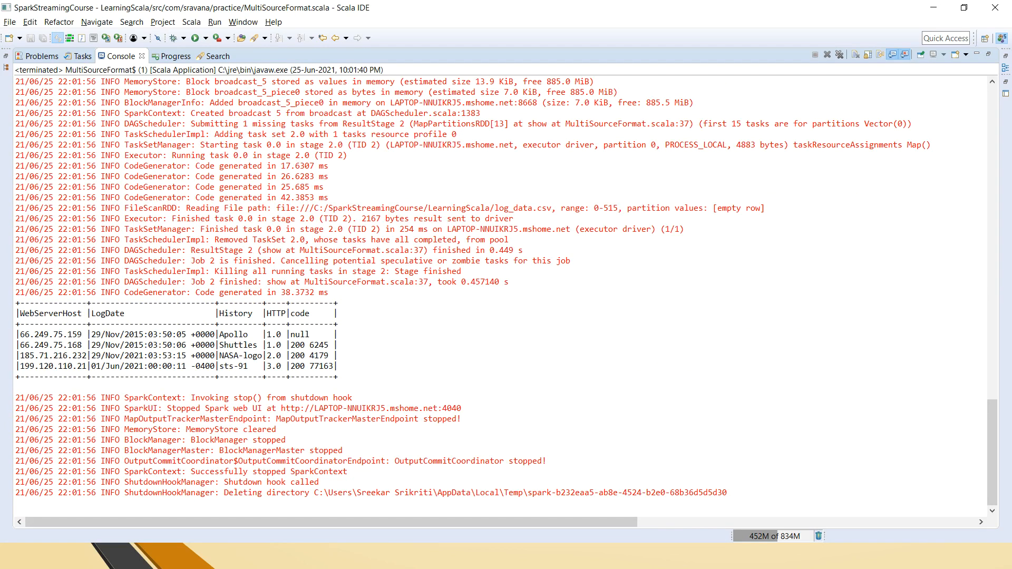
pyautogui.moveTo(223, 313); pyautogui.dragTo(310, 313)
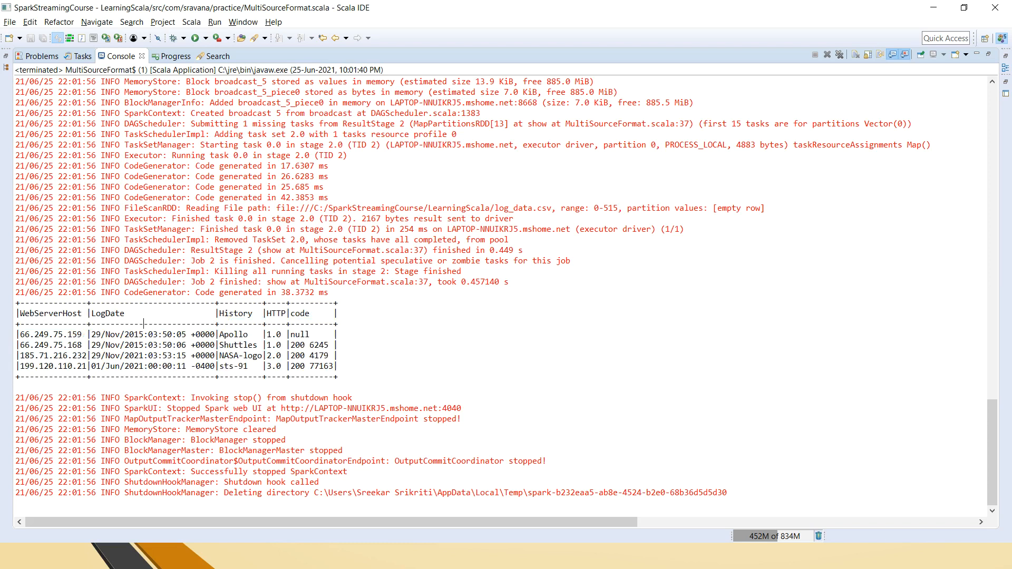
pyautogui.click(8, 556)
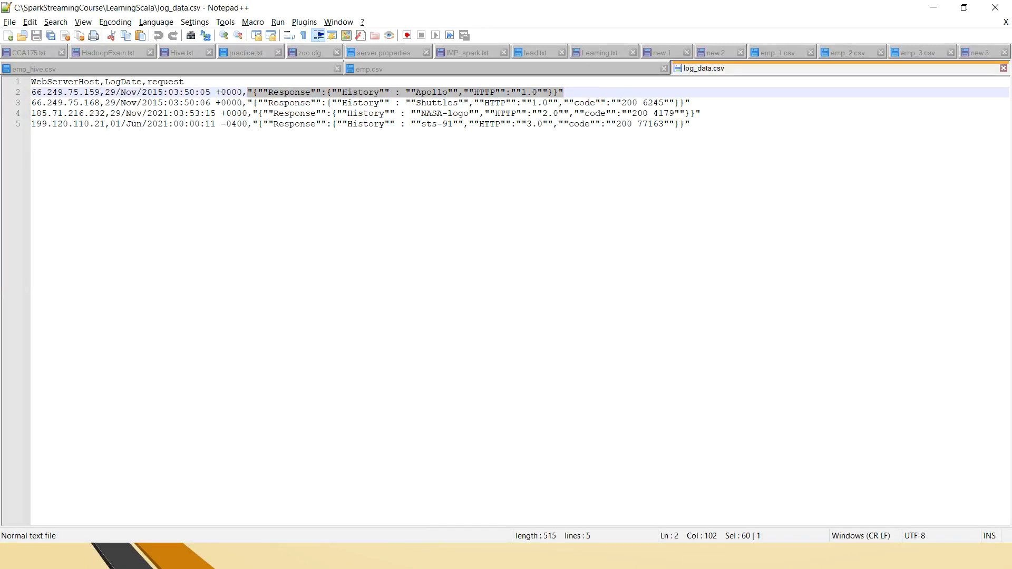
# Return from Notepad++ to the flattened table in Scala IDE's console via the taskbar
pyautogui.click(16, 555)
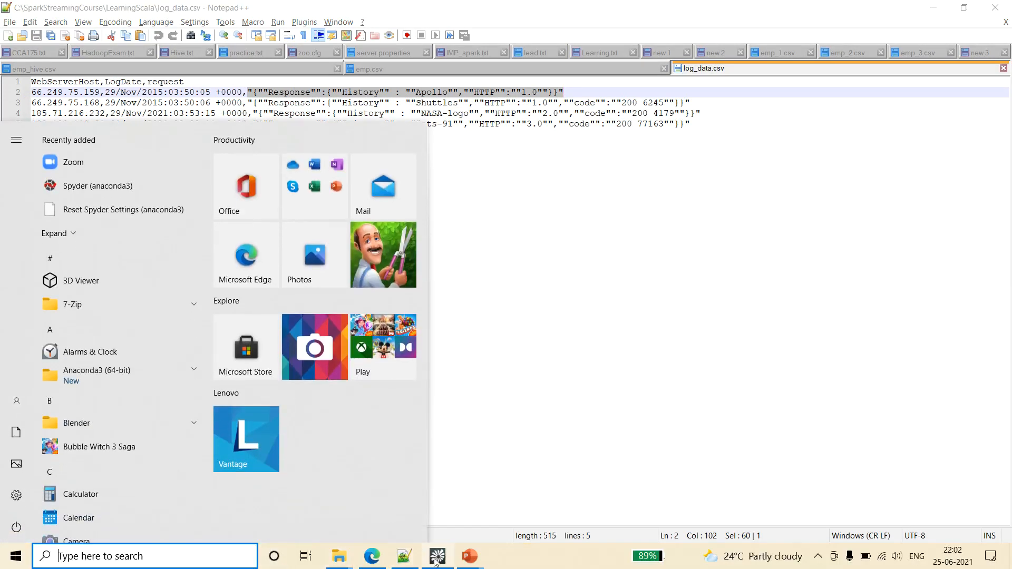
pyautogui.click(436, 555)
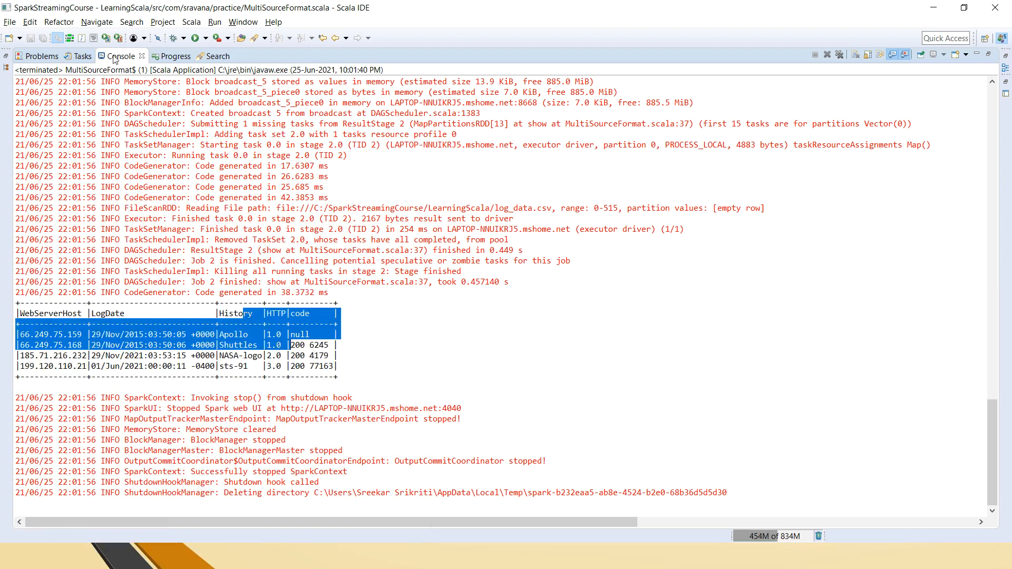
pyautogui.click(65, 56)
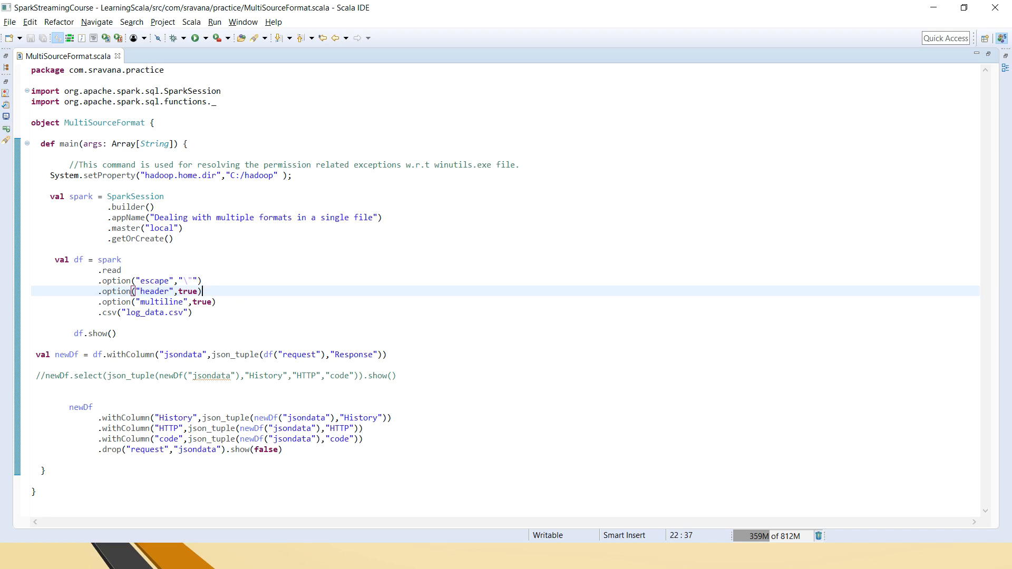
# Switch to the PowerPoint slide on flattening structures in Spark SQL with Scala
pyautogui.click(9, 556)
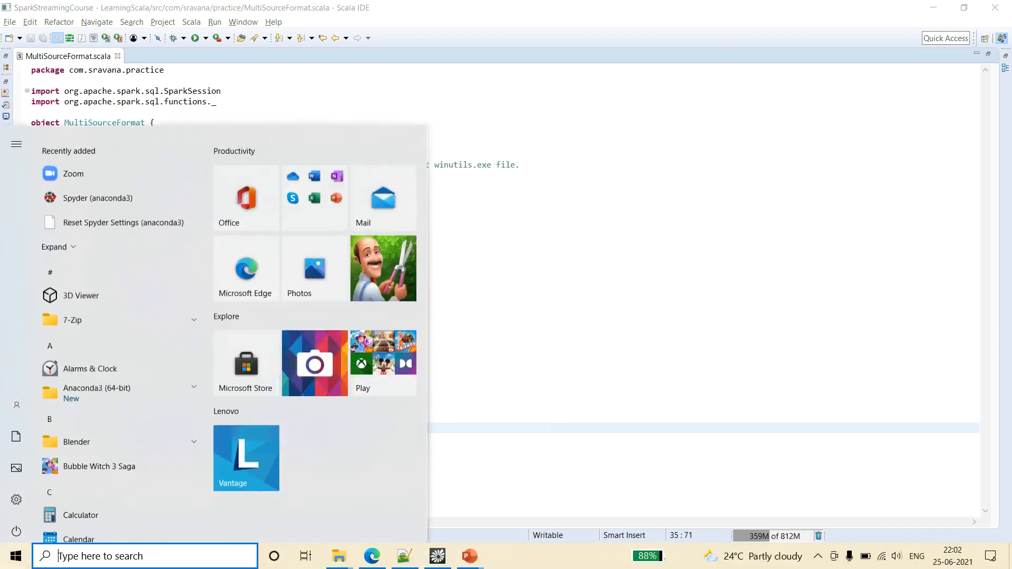
pyautogui.click(469, 555)
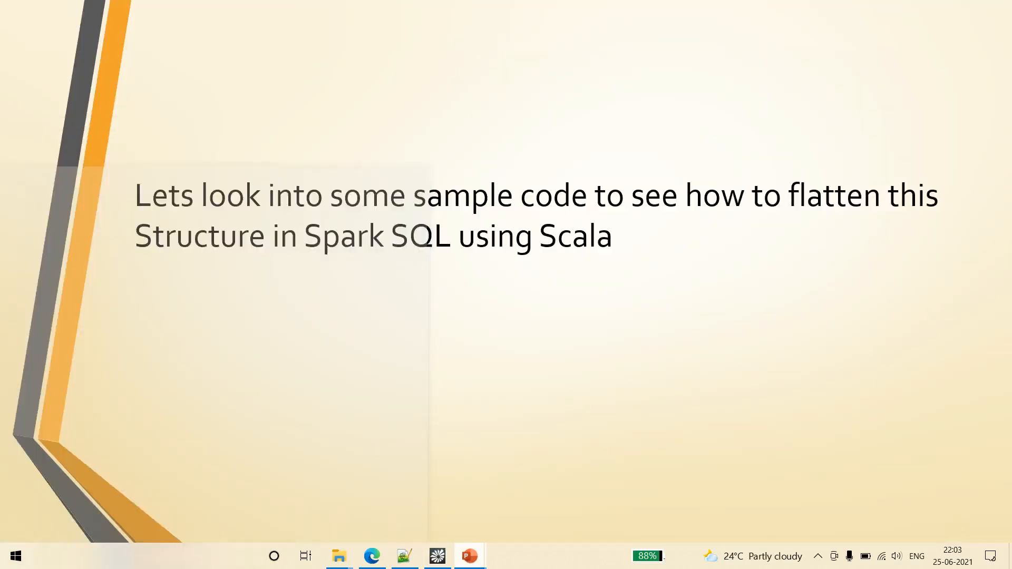